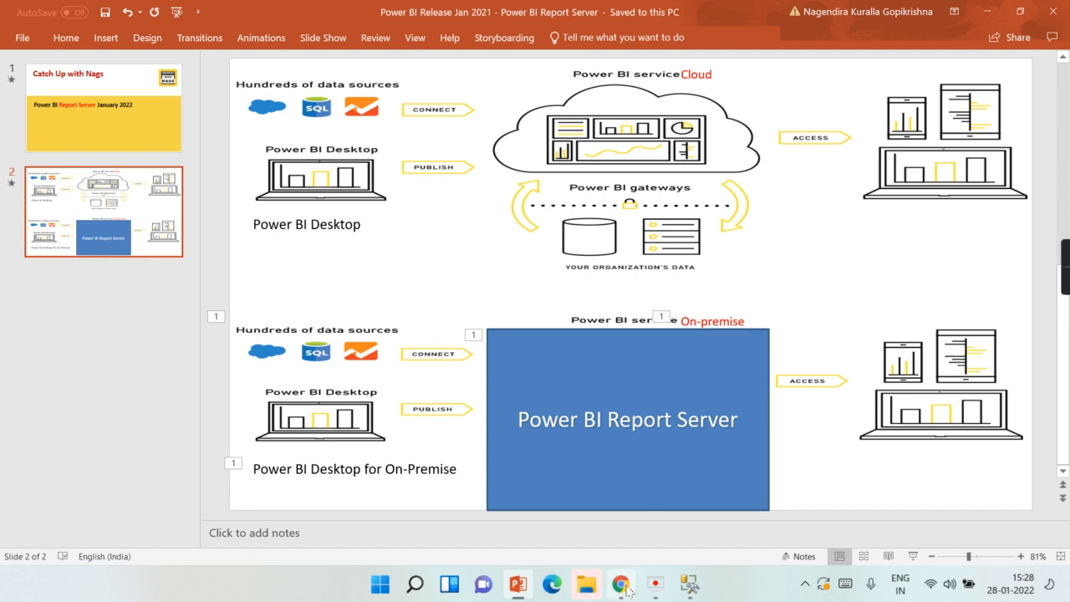
Bring up the January 2022 feature summary post and scroll through its Reporting, Modeling and Other update list.
{"action": "left_click", "coordinate": [620, 584]}
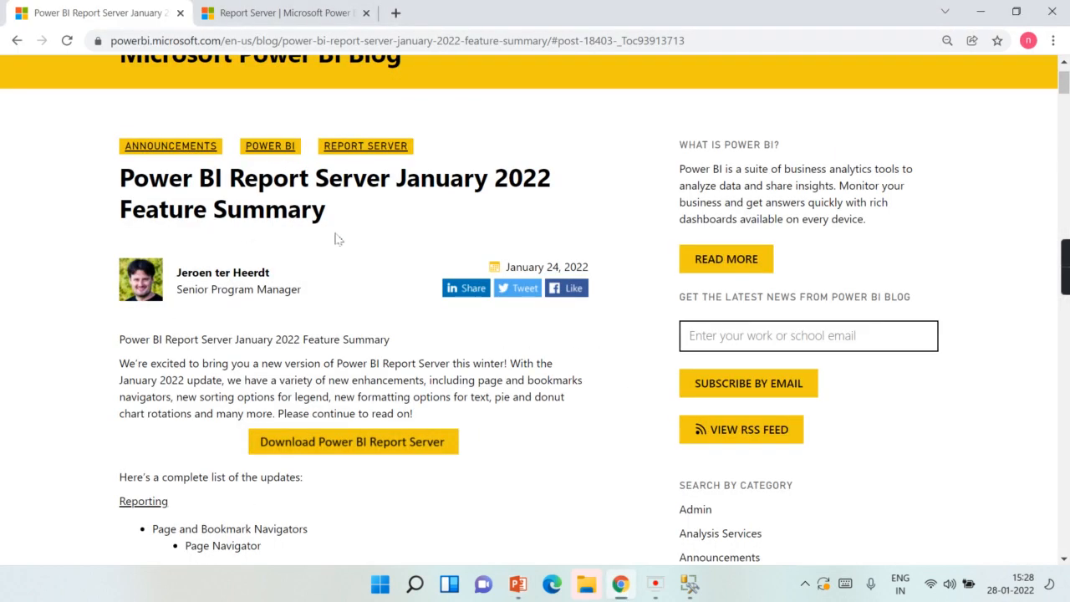
{"action": "scroll", "scroll_direction": "down", "scroll_amount": 3}
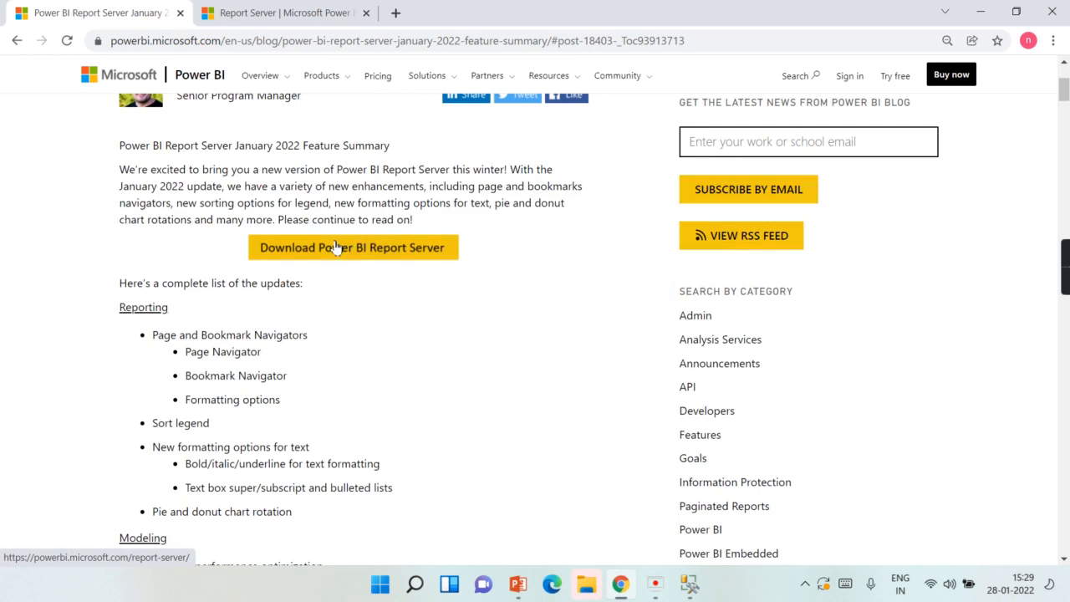
{"action": "scroll", "scroll_direction": "down", "scroll_amount": 3}
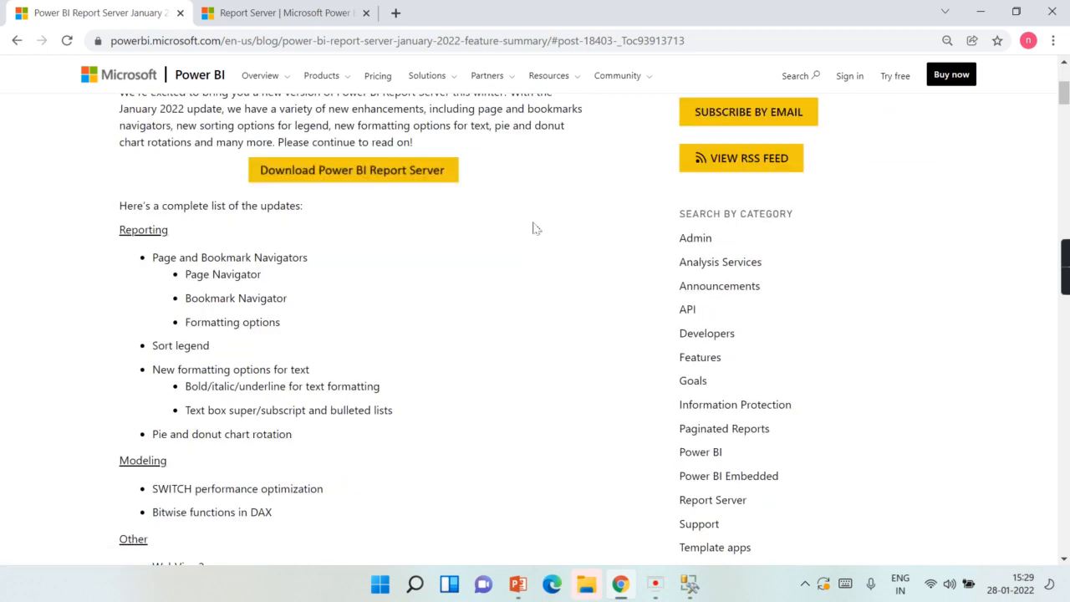
{"action": "scroll", "scroll_direction": "down", "scroll_amount": 3}
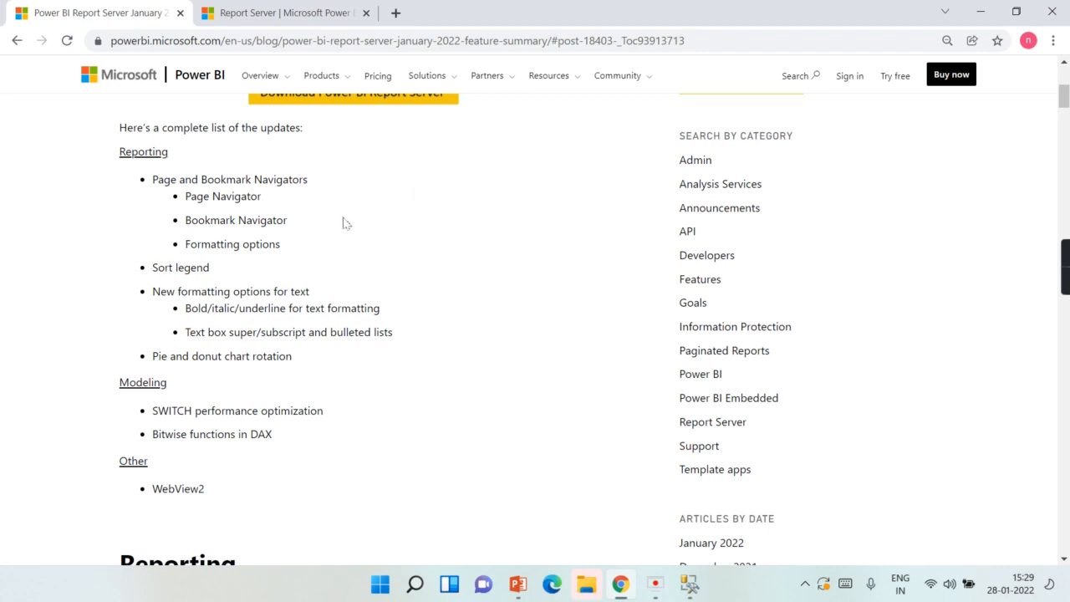
{"action": "scroll", "scroll_direction": "up", "scroll_amount": 3}
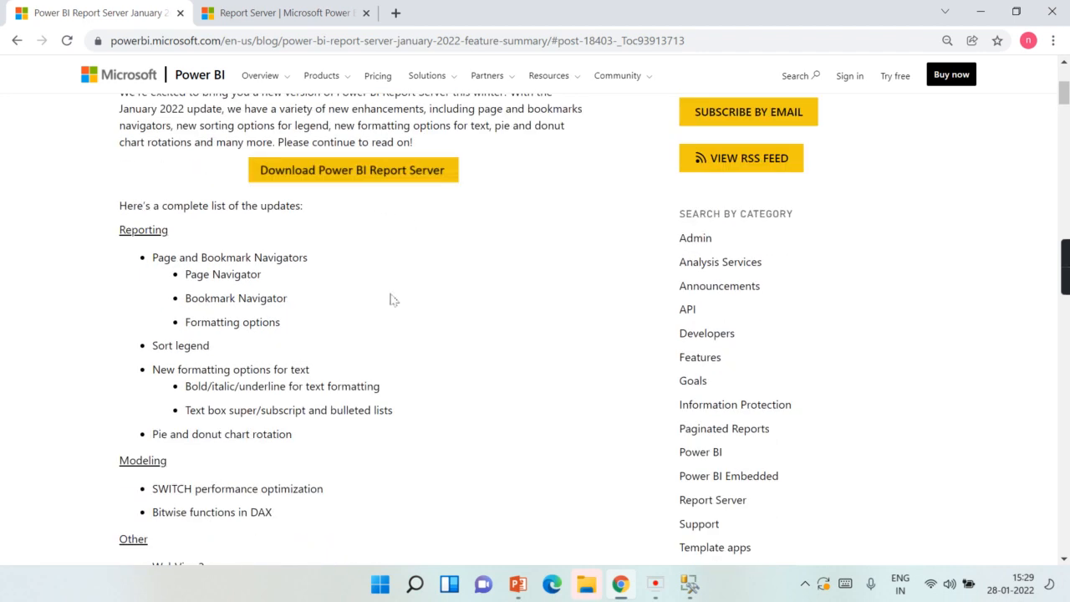
{"action": "scroll", "scroll_direction": "down", "scroll_amount": 3}
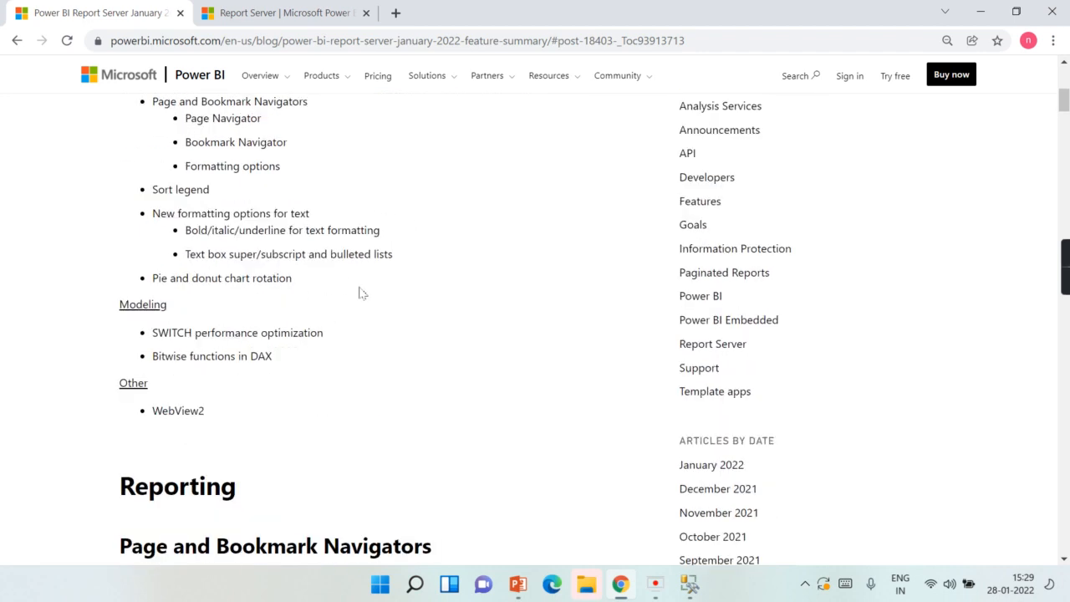
{"action": "mouse_move", "coordinate": [462, 342]}
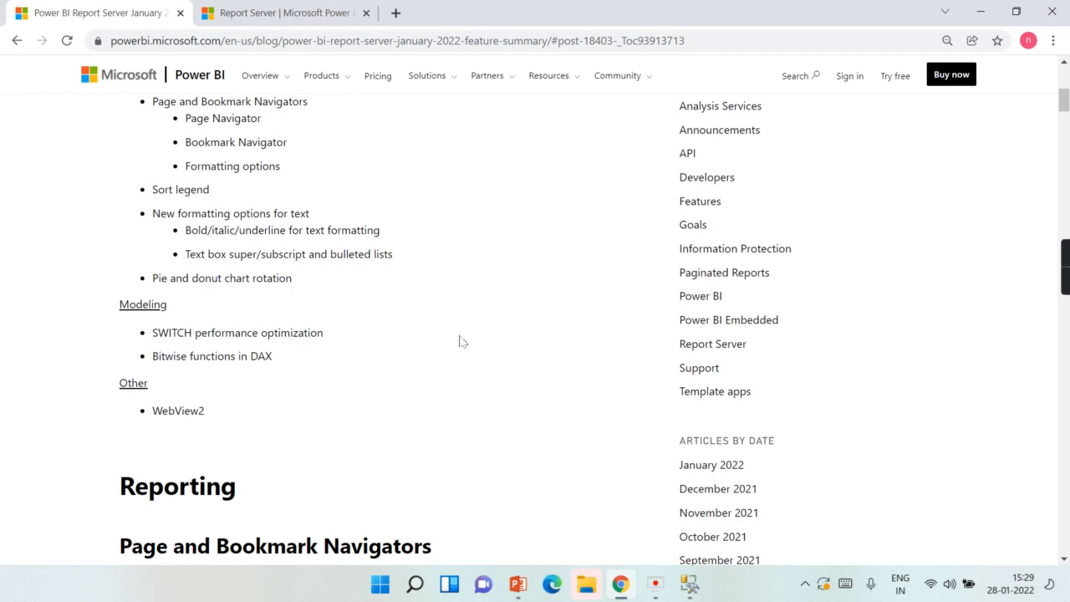
{"action": "mouse_move", "coordinate": [538, 311]}
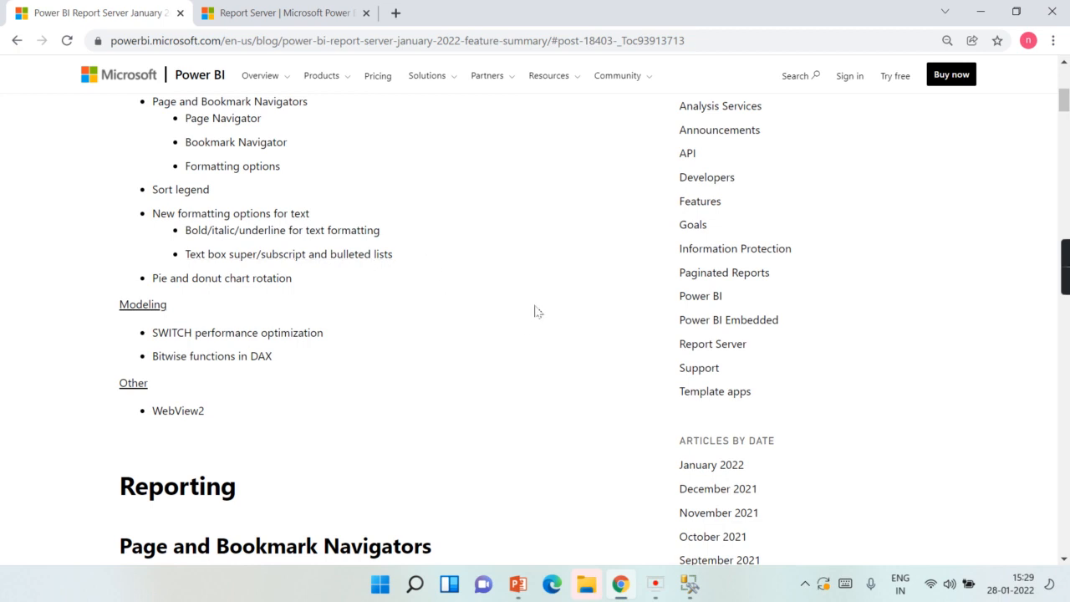
{"action": "mouse_move", "coordinate": [376, 200]}
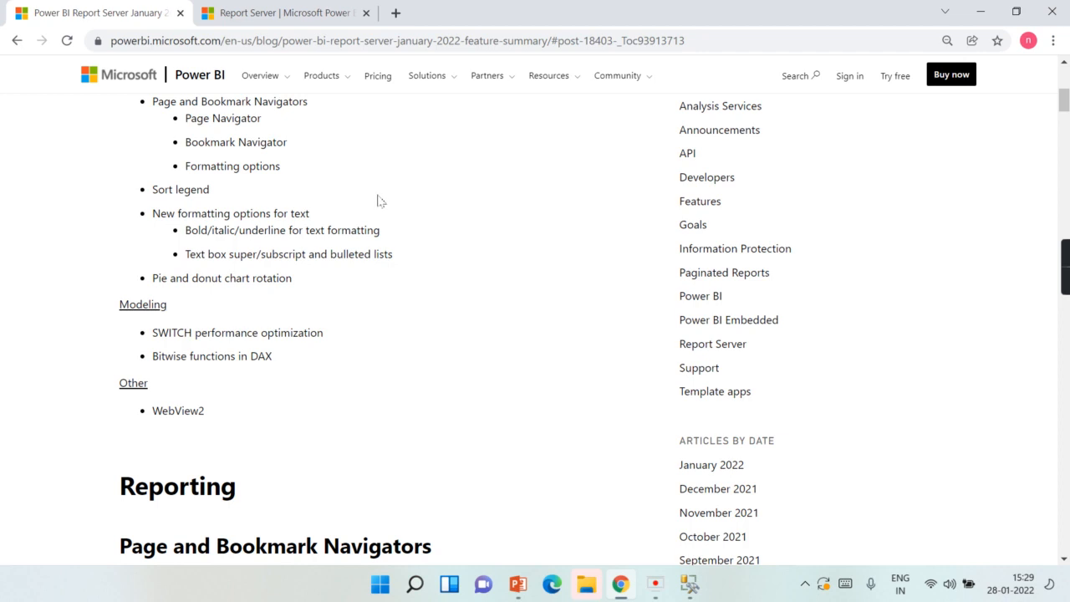
{"action": "scroll", "scroll_direction": "up", "scroll_amount": 3}
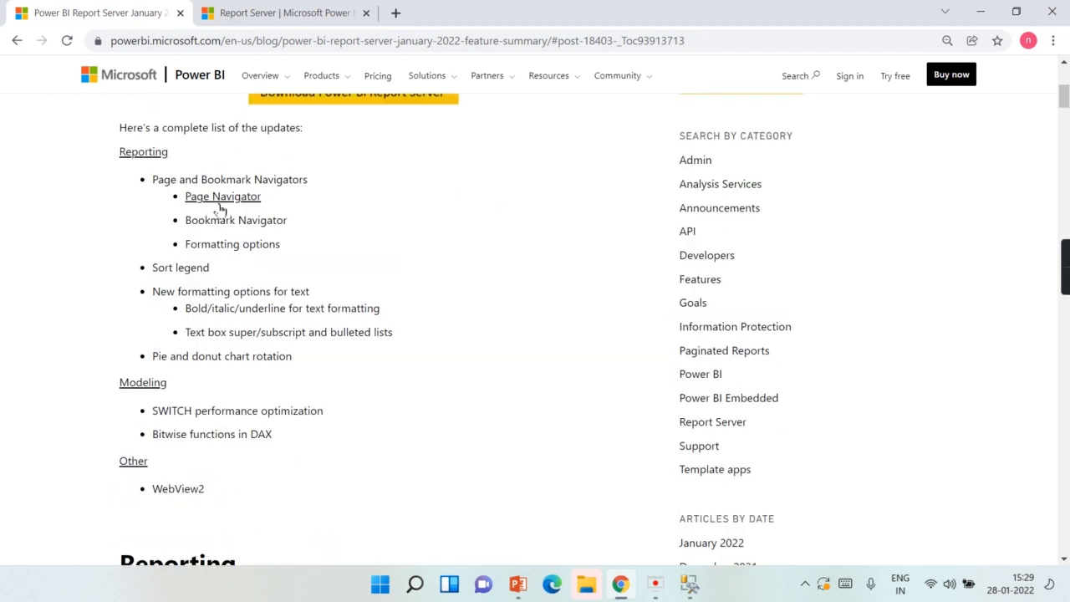
{"action": "mouse_move", "coordinate": [309, 227]}
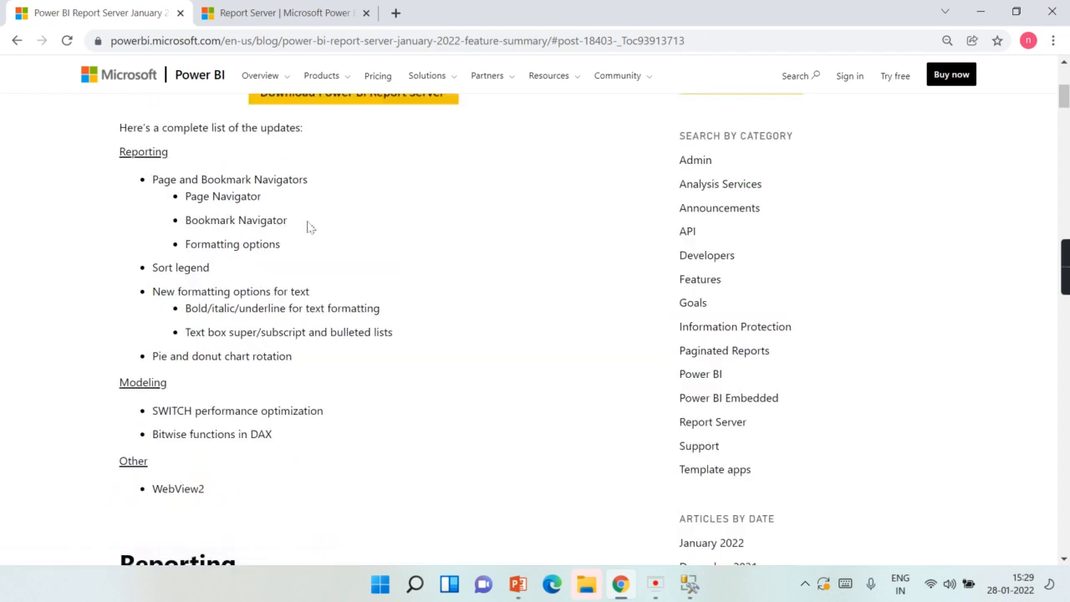
{"action": "scroll", "scroll_direction": "up", "scroll_amount": 3}
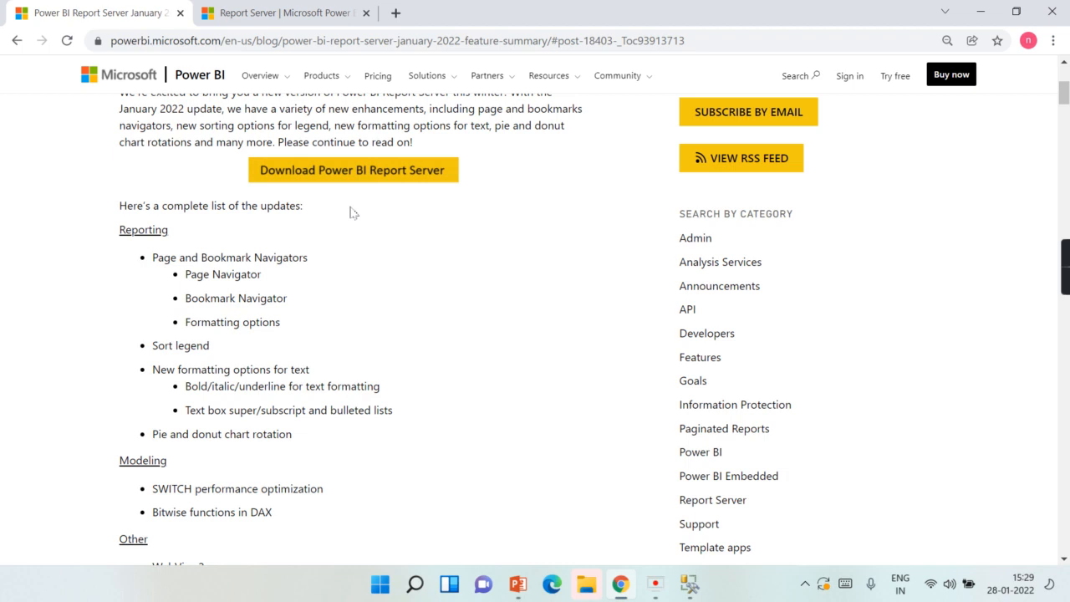
{"action": "mouse_move", "coordinate": [354, 226]}
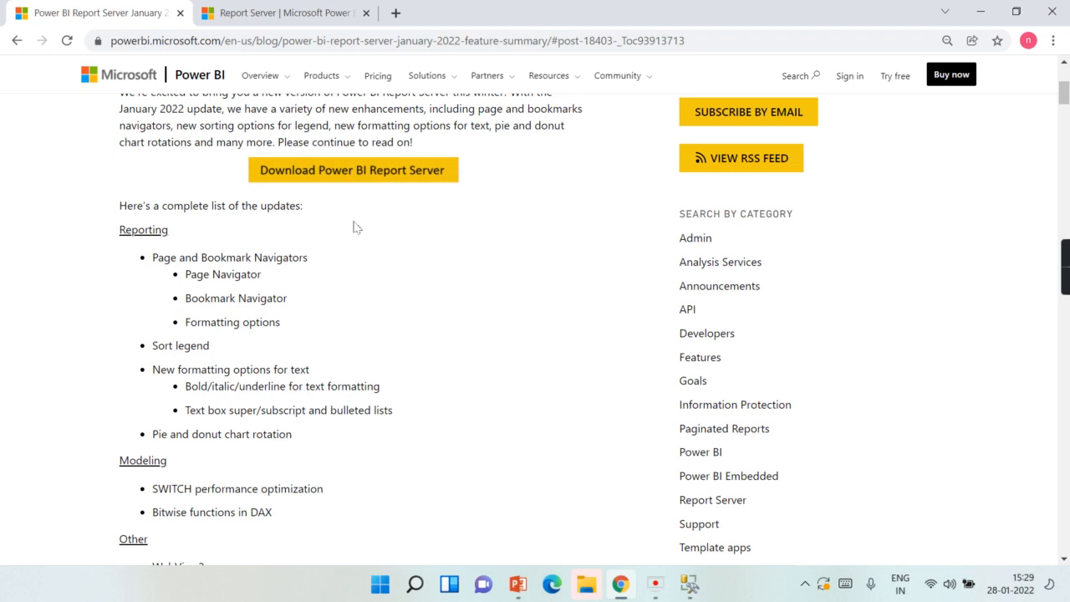
{"action": "mouse_move", "coordinate": [399, 312]}
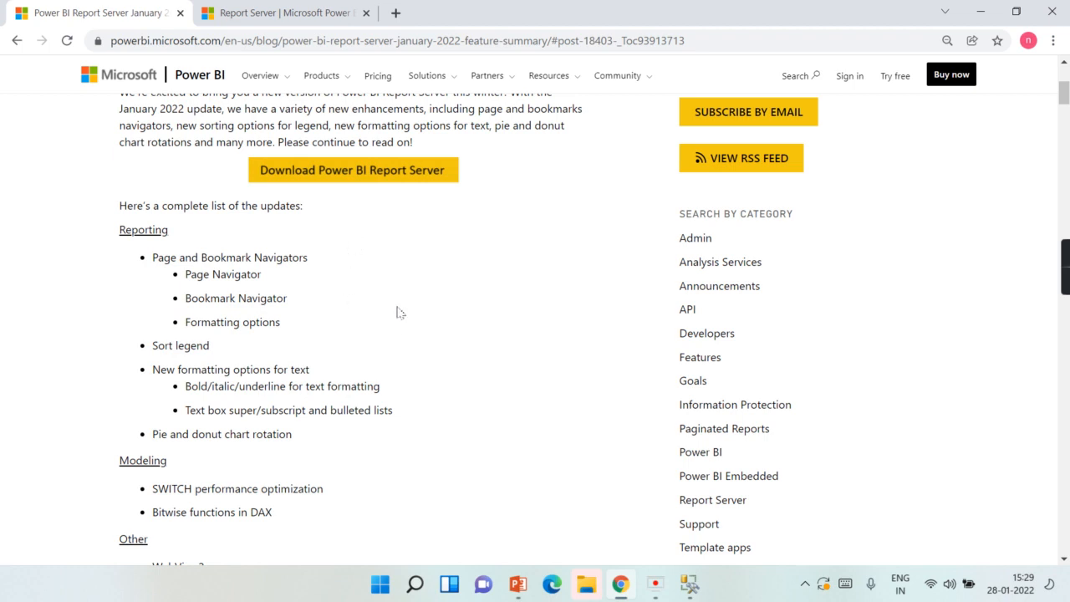
{"action": "mouse_move", "coordinate": [465, 280]}
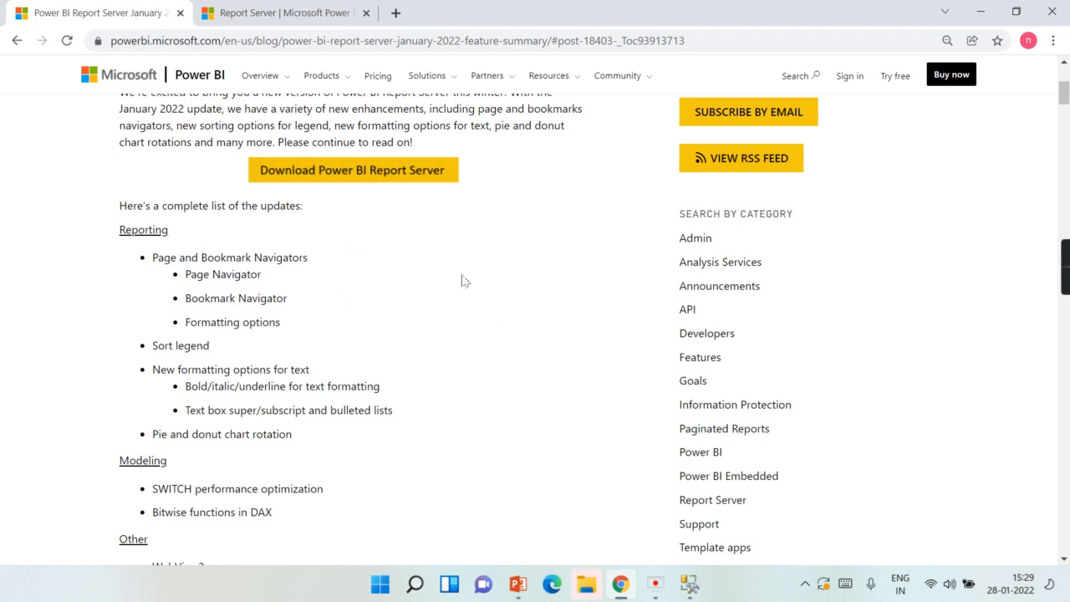
{"action": "mouse_move", "coordinate": [546, 211]}
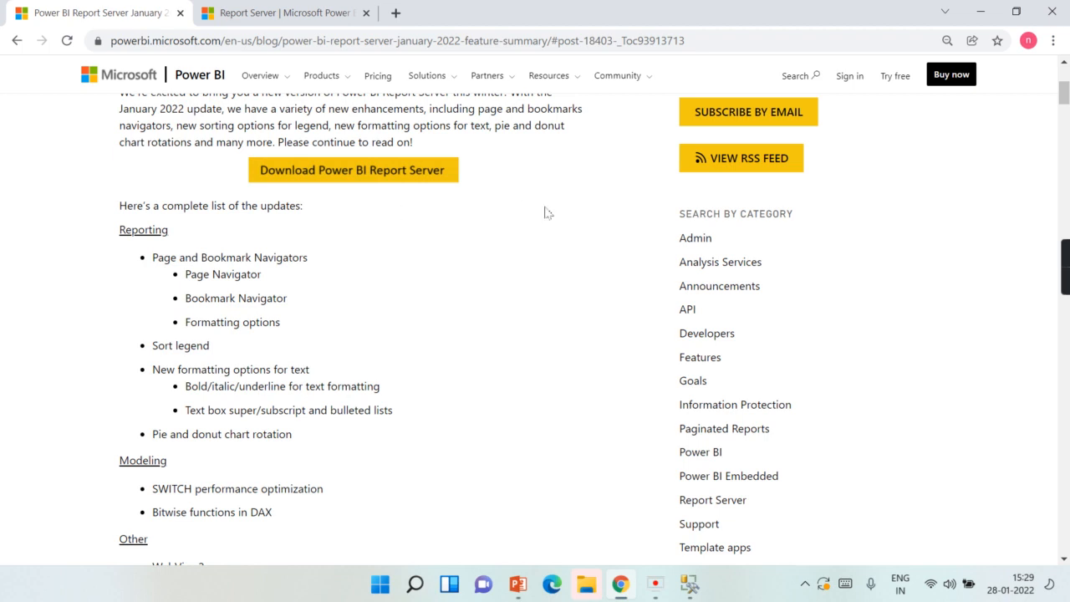
{"action": "scroll", "scroll_direction": "down", "scroll_amount": 3}
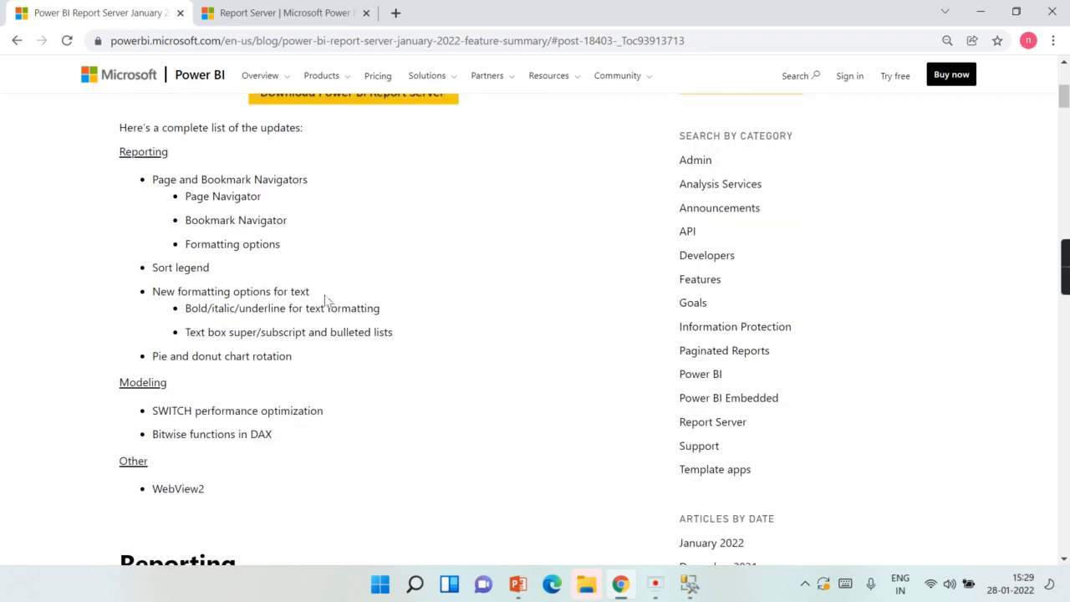
{"action": "mouse_move", "coordinate": [130, 266]}
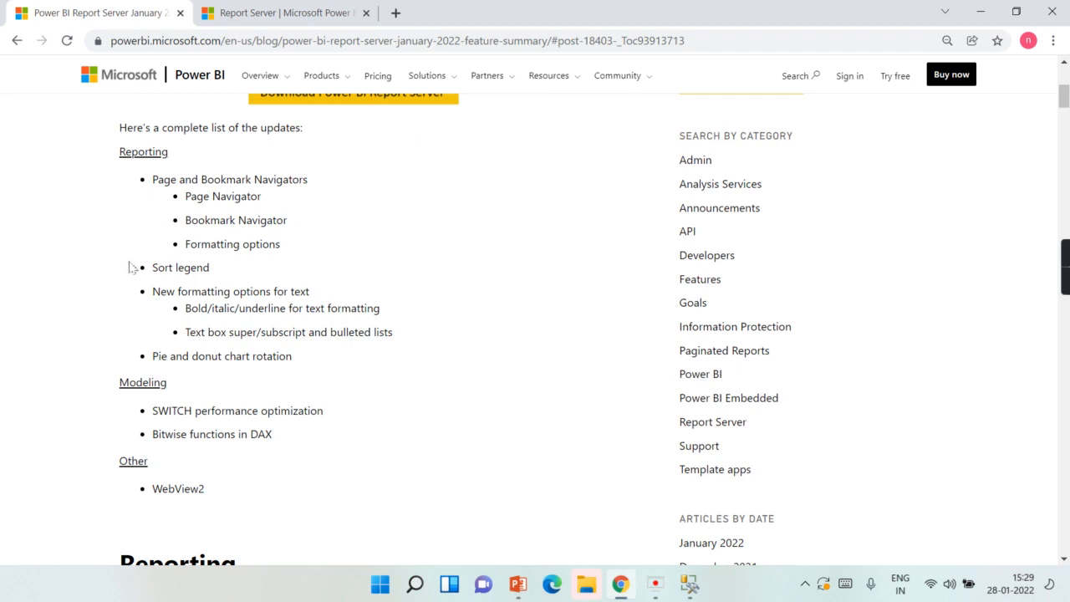
{"action": "mouse_move", "coordinate": [180, 268]}
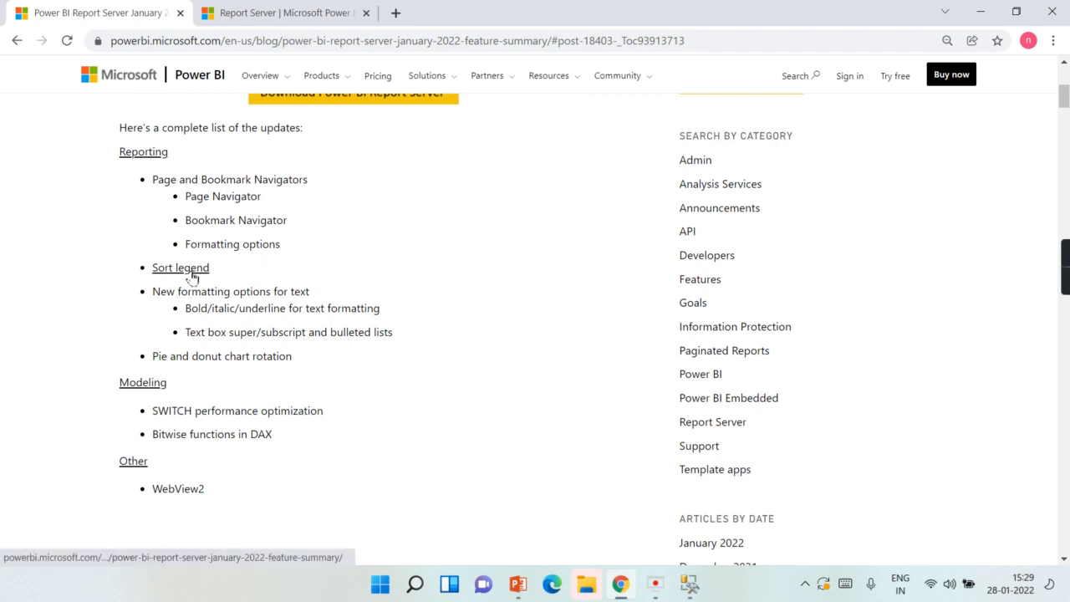
{"action": "mouse_move", "coordinate": [474, 349]}
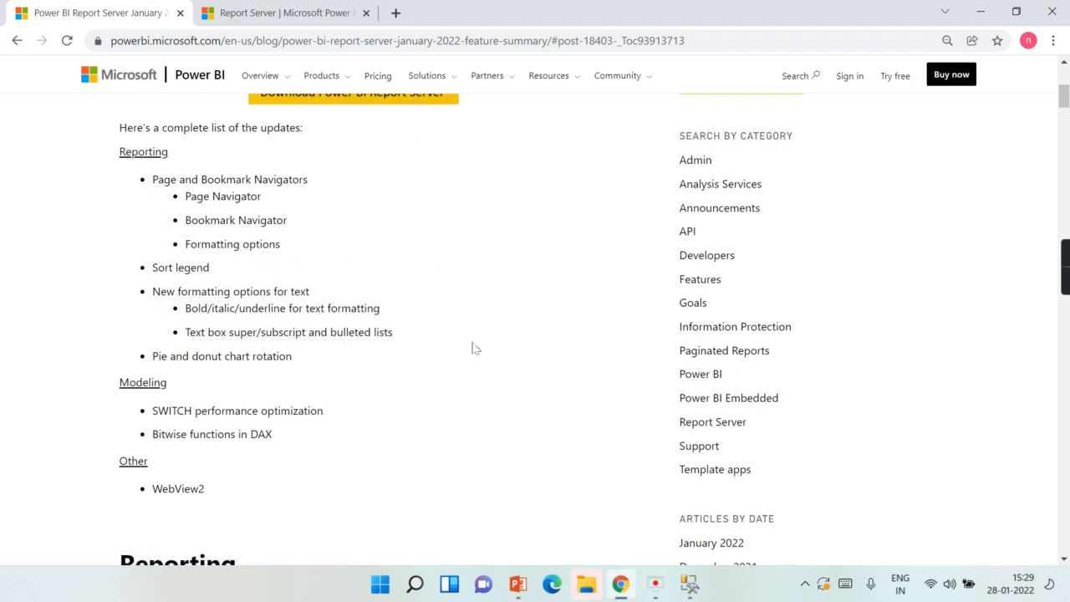
{"action": "mouse_move", "coordinate": [234, 229]}
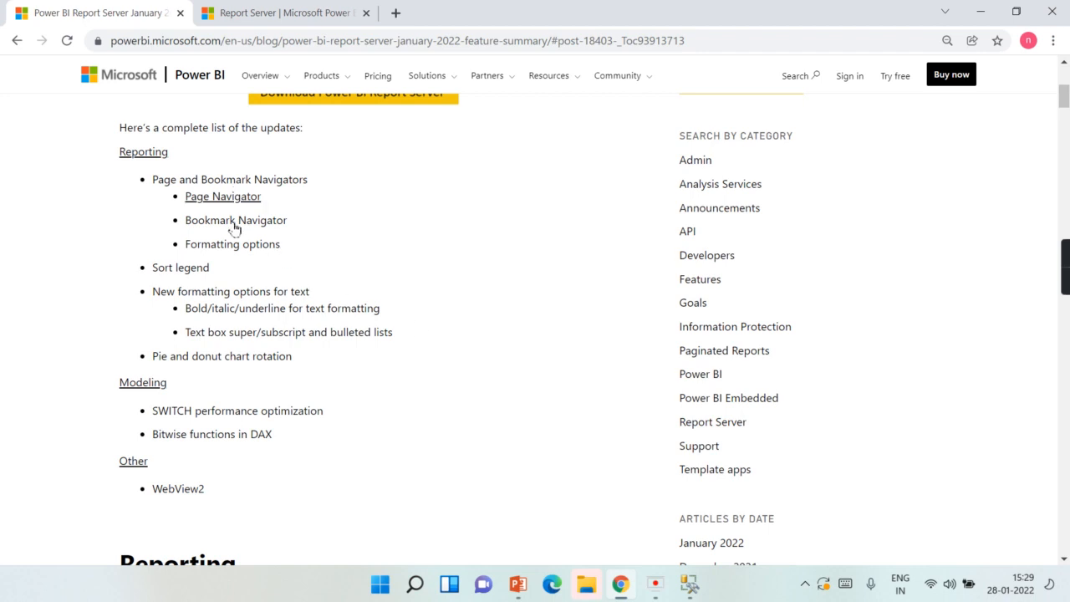
{"action": "mouse_move", "coordinate": [325, 362]}
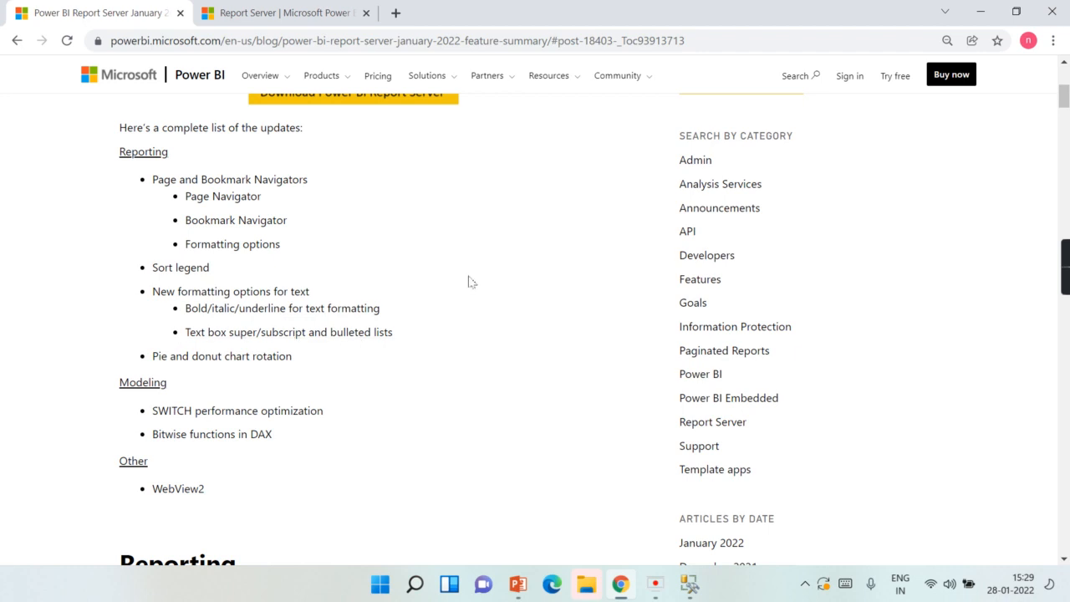
{"action": "mouse_move", "coordinate": [421, 269]}
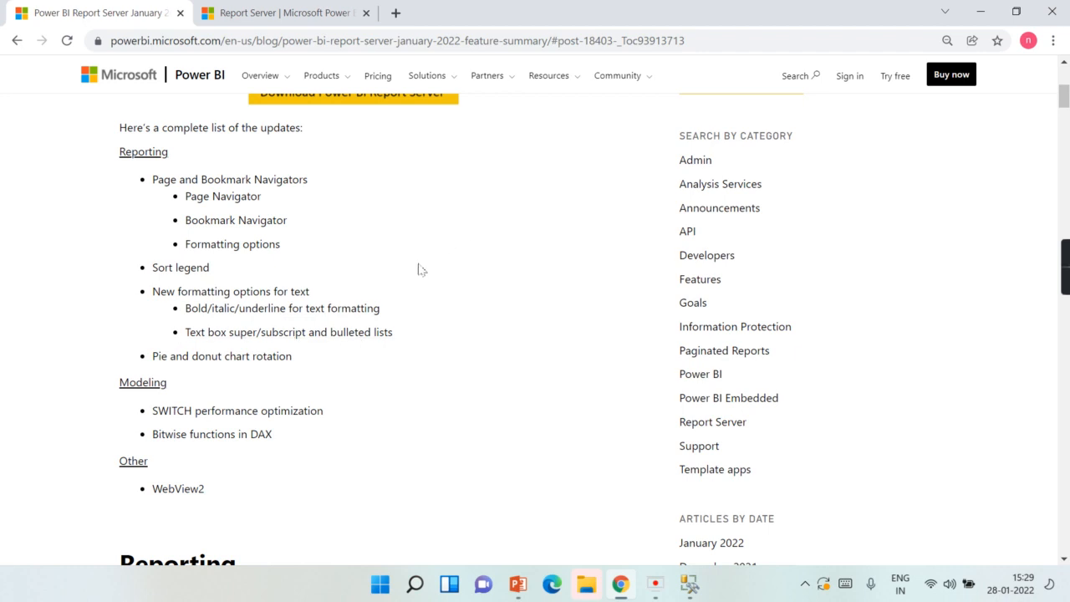
{"action": "scroll", "scroll_direction": "down", "scroll_amount": 3}
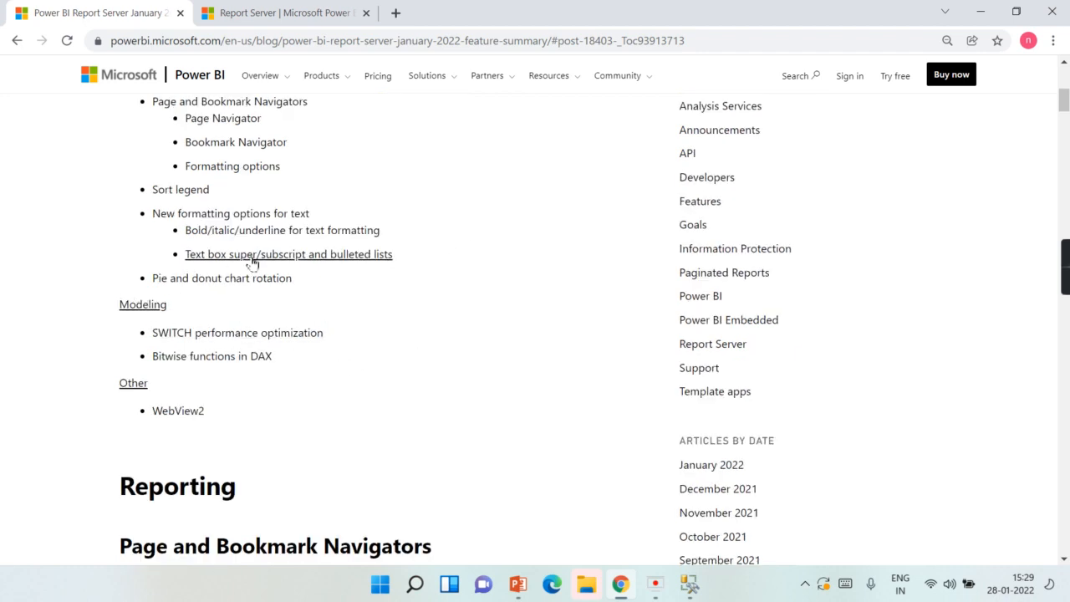
{"action": "mouse_move", "coordinate": [209, 274]}
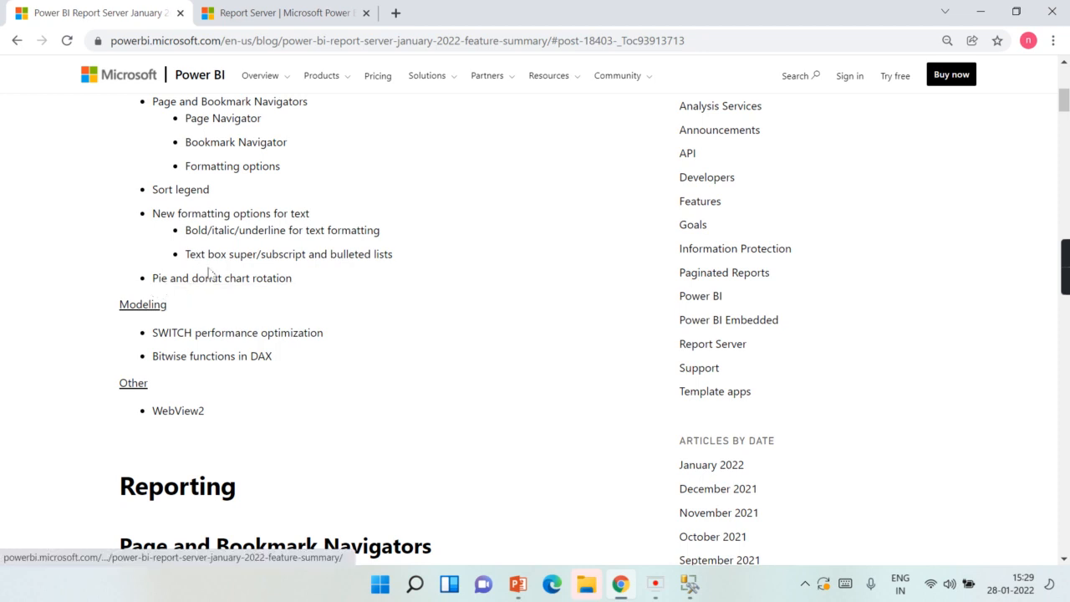
Scroll past pie rotation and Modeling, then back to the navigator Horizontal, Vertical and Grid layout options.
{"action": "scroll", "scroll_direction": "down", "scroll_amount": 3}
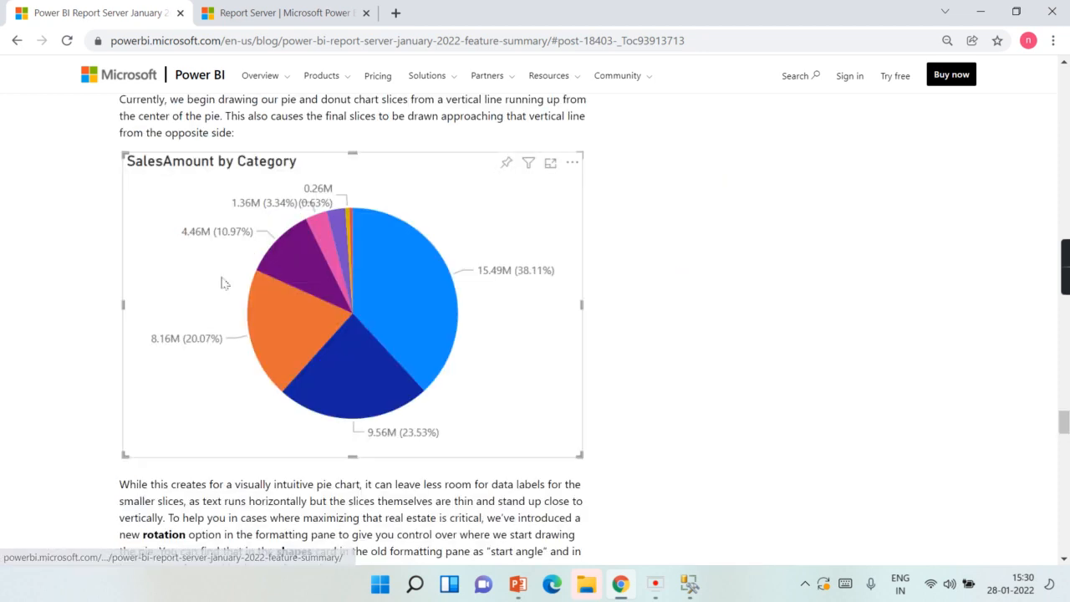
{"action": "scroll", "scroll_direction": "down", "scroll_amount": 3}
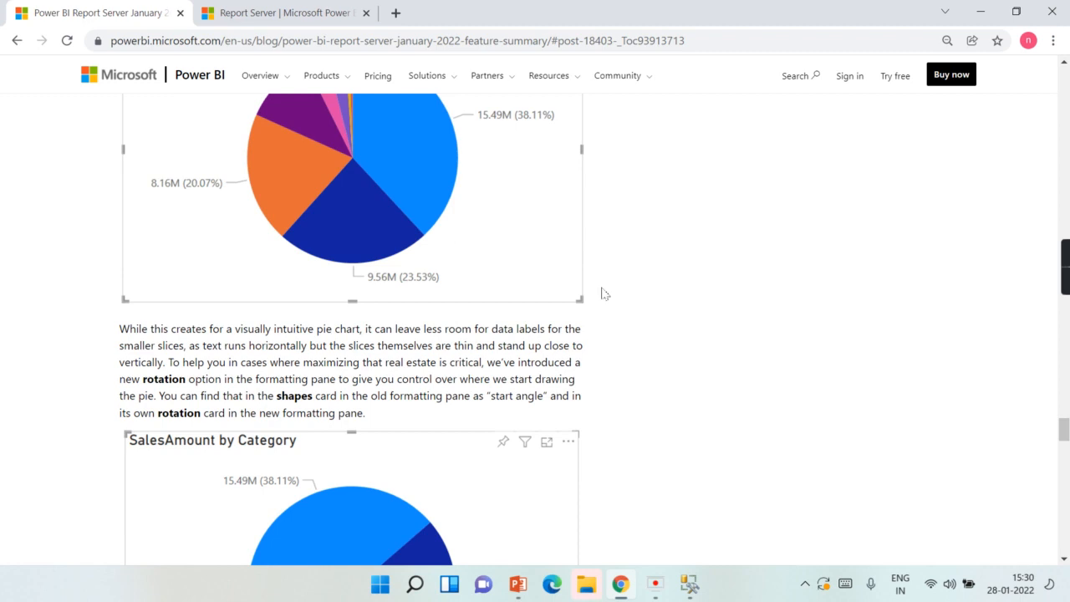
{"action": "scroll", "scroll_direction": "down", "scroll_amount": 3}
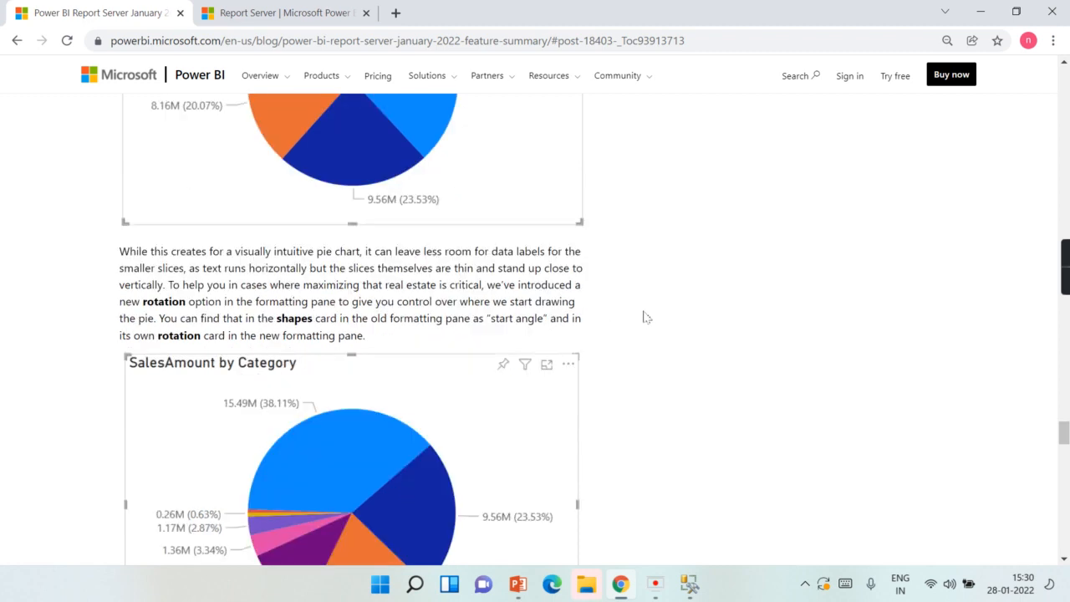
{"action": "mouse_move", "coordinate": [656, 298]}
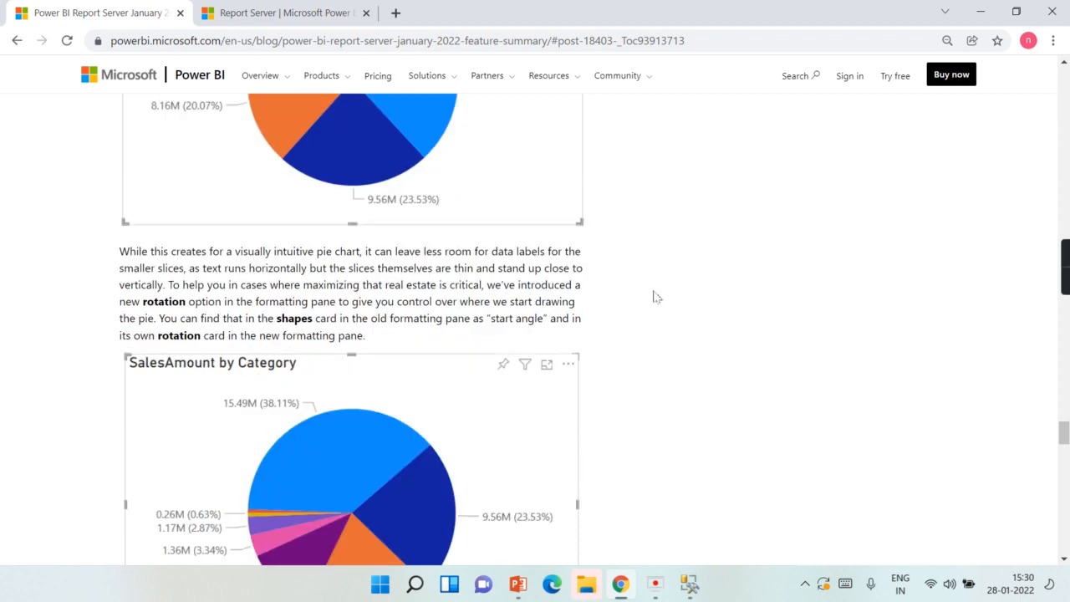
{"action": "scroll", "scroll_direction": "down", "scroll_amount": 3}
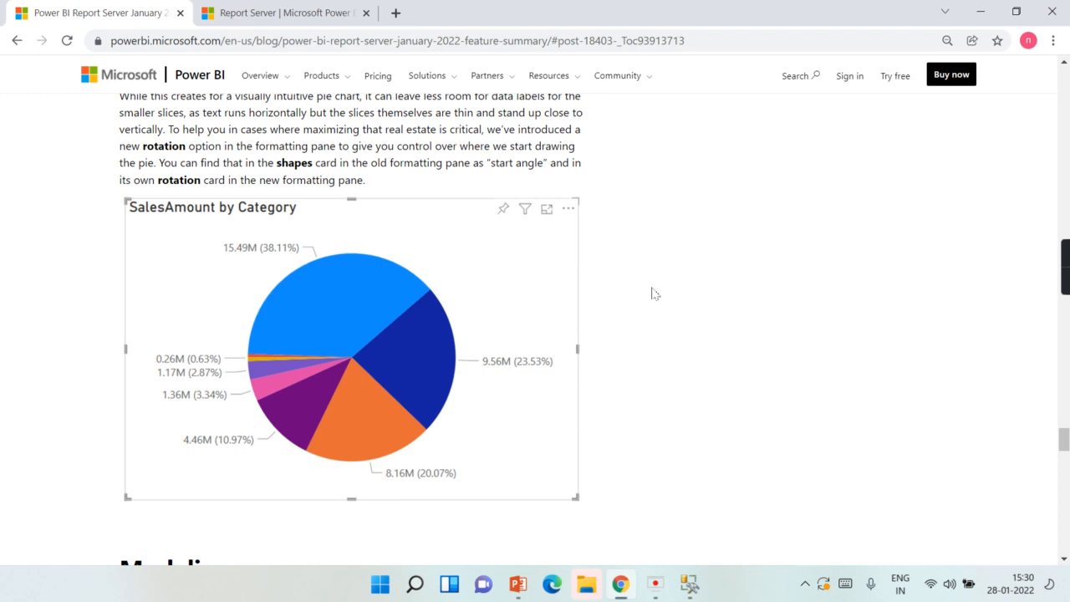
{"action": "scroll", "scroll_direction": "down", "scroll_amount": 3}
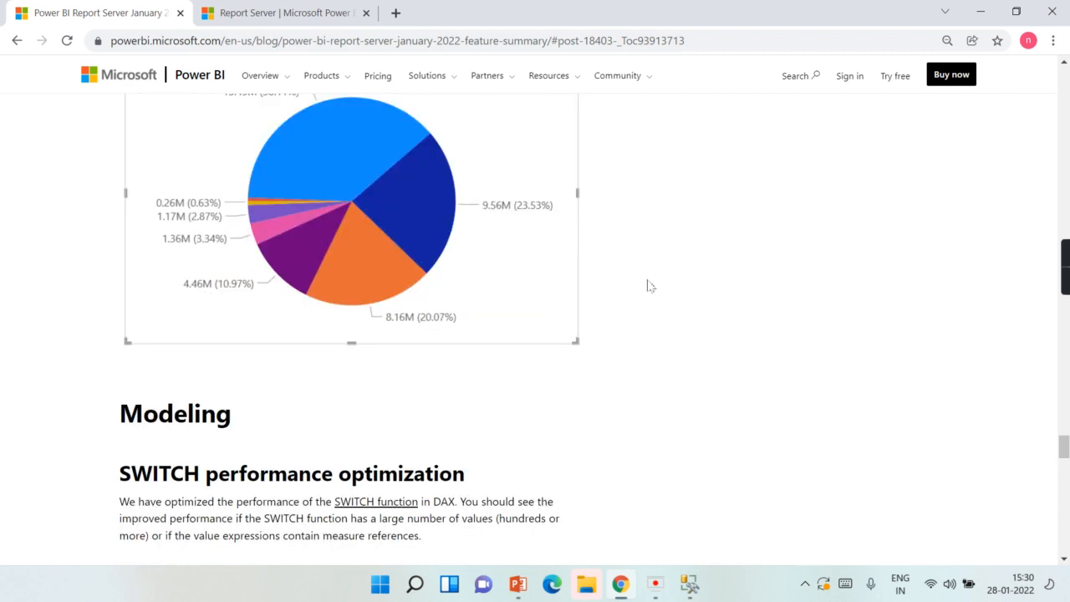
{"action": "scroll", "scroll_direction": "down", "scroll_amount": 3}
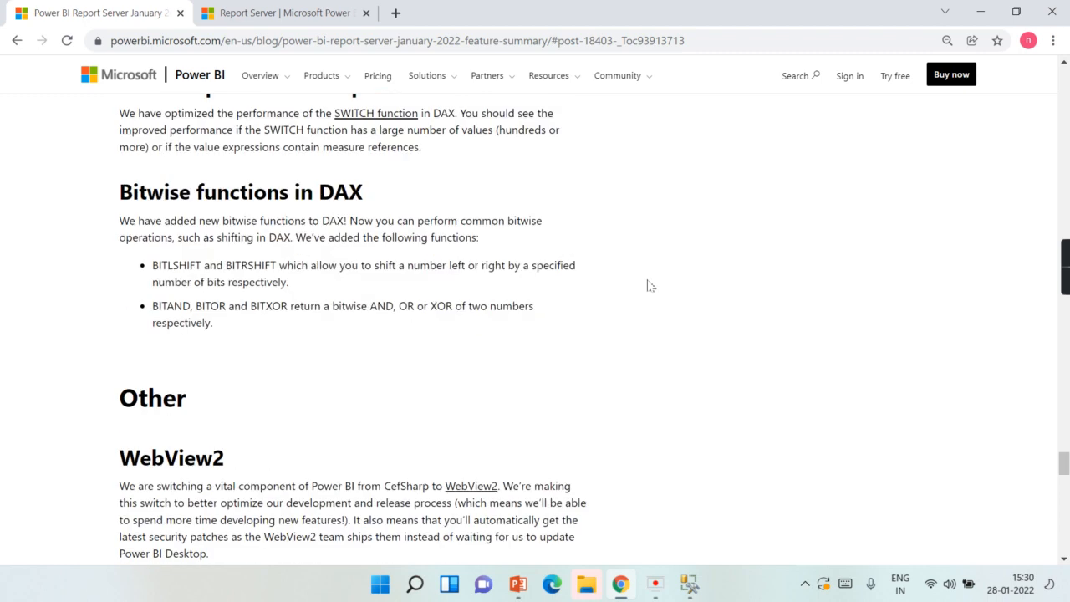
{"action": "scroll", "scroll_direction": "up", "scroll_amount": 3}
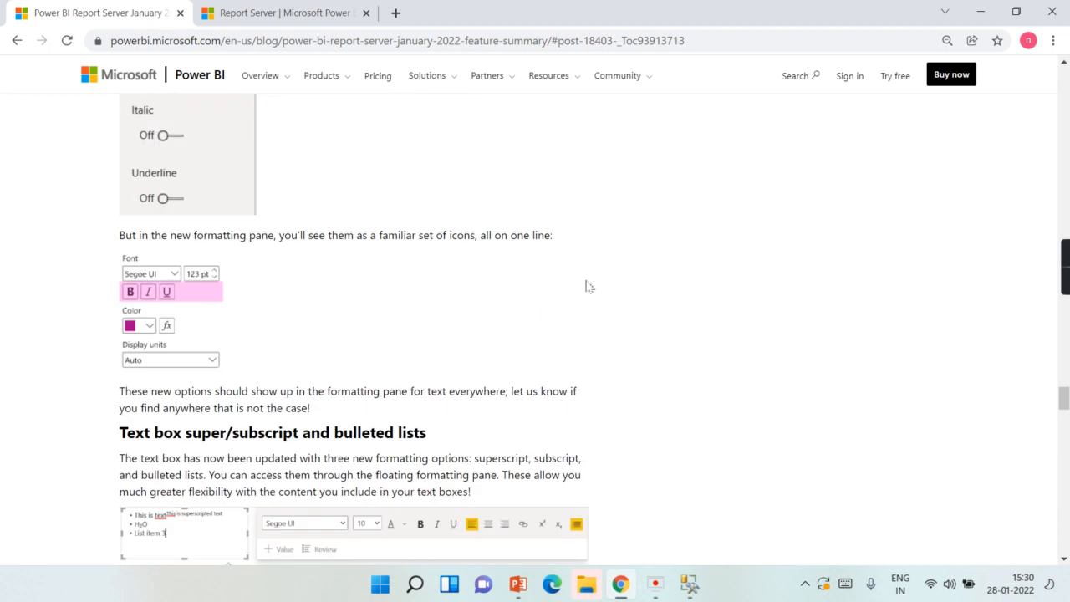
{"action": "scroll", "scroll_direction": "down", "scroll_amount": 3}
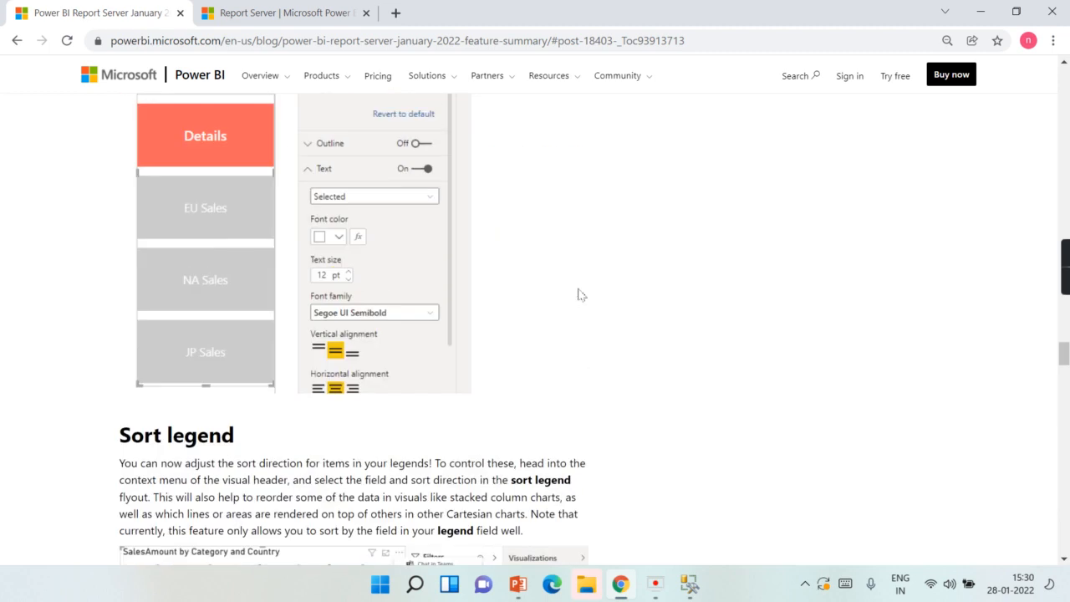
{"action": "scroll", "scroll_direction": "up", "scroll_amount": 3}
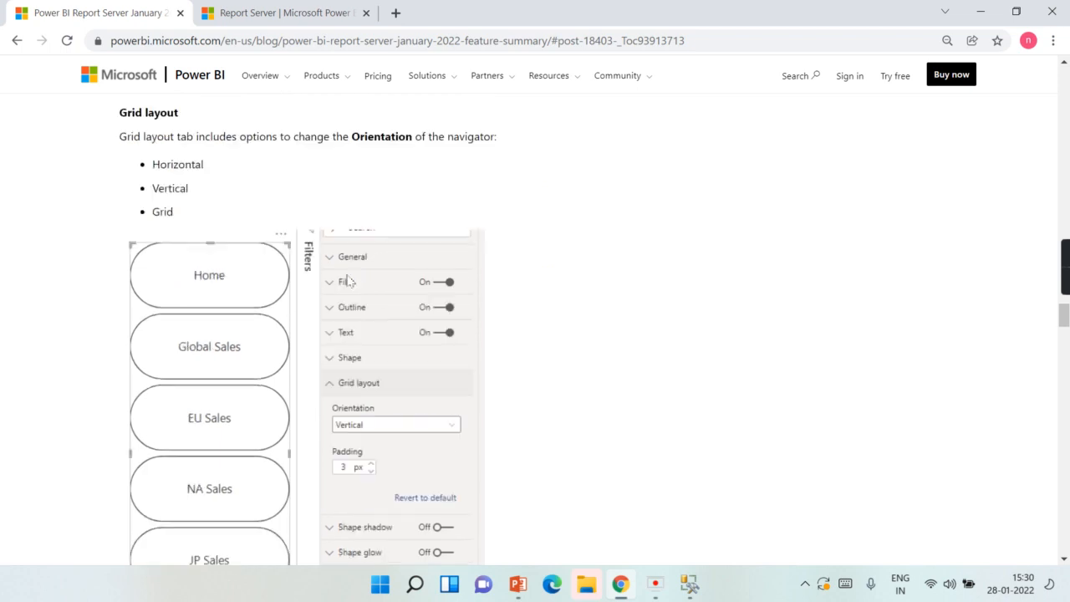
{"action": "scroll", "scroll_direction": "up", "scroll_amount": 3}
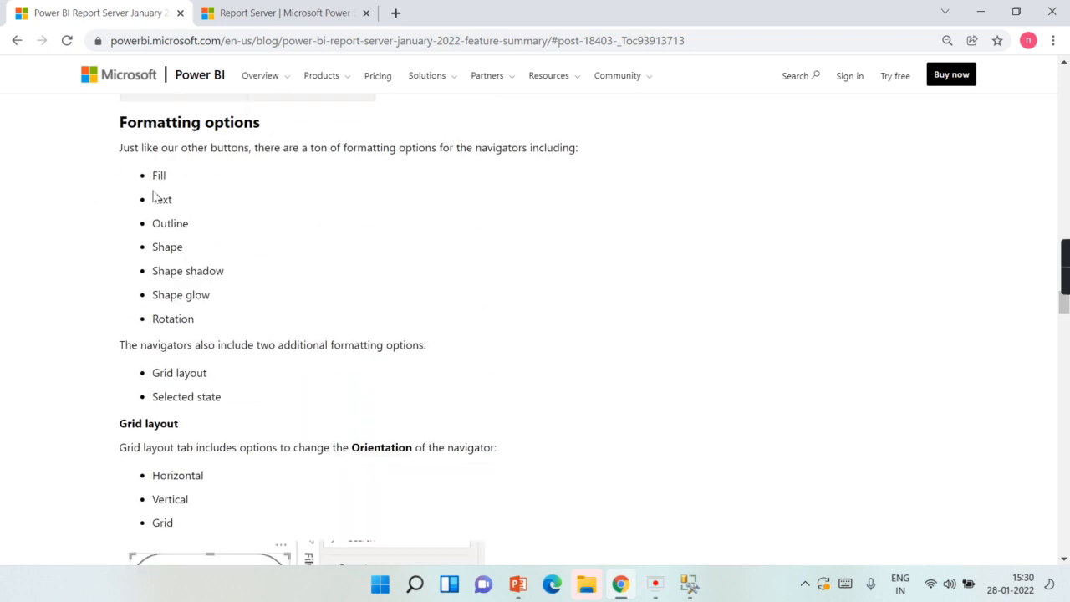
{"action": "scroll", "scroll_direction": "down", "scroll_amount": 3}
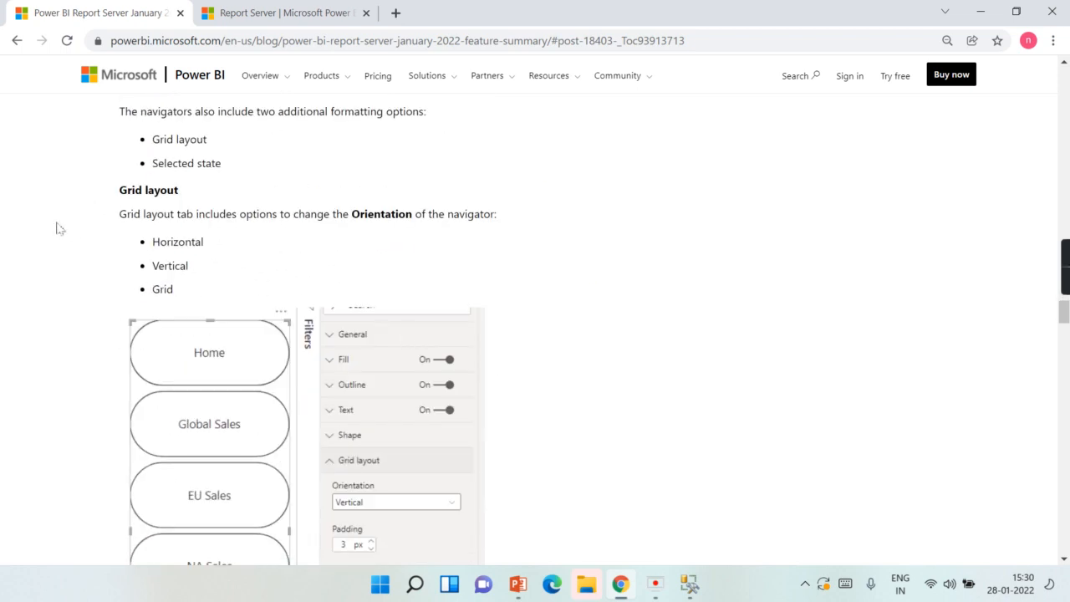
{"action": "mouse_move", "coordinate": [680, 418]}
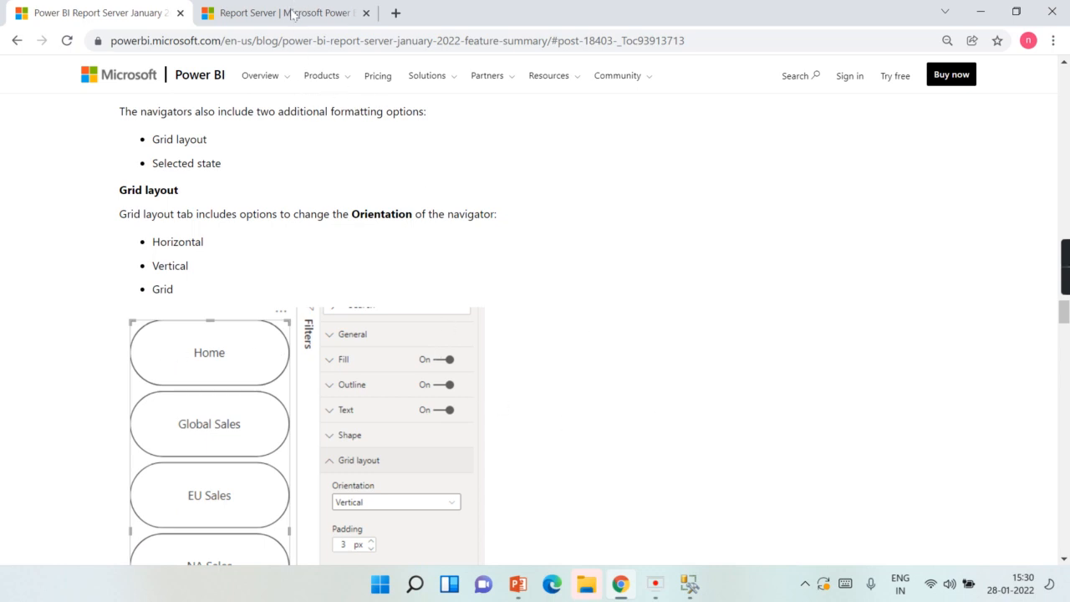
{"action": "mouse_move", "coordinate": [284, 13]}
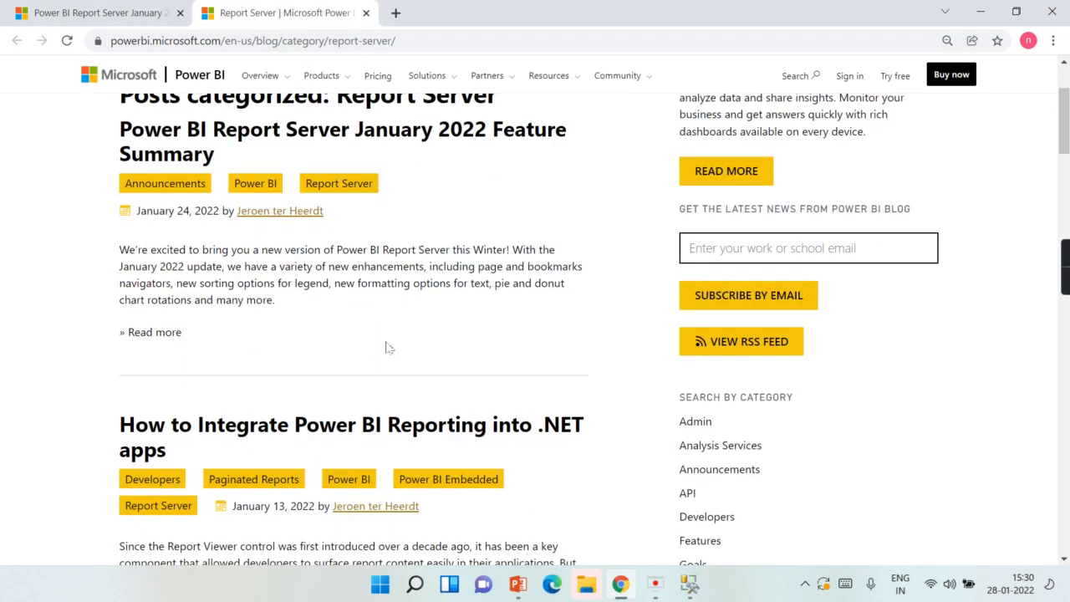
Browse the Report Server category's post list, from January 2022 back to the September 2021 feature summary.
{"action": "scroll", "scroll_direction": "up", "scroll_amount": 3}
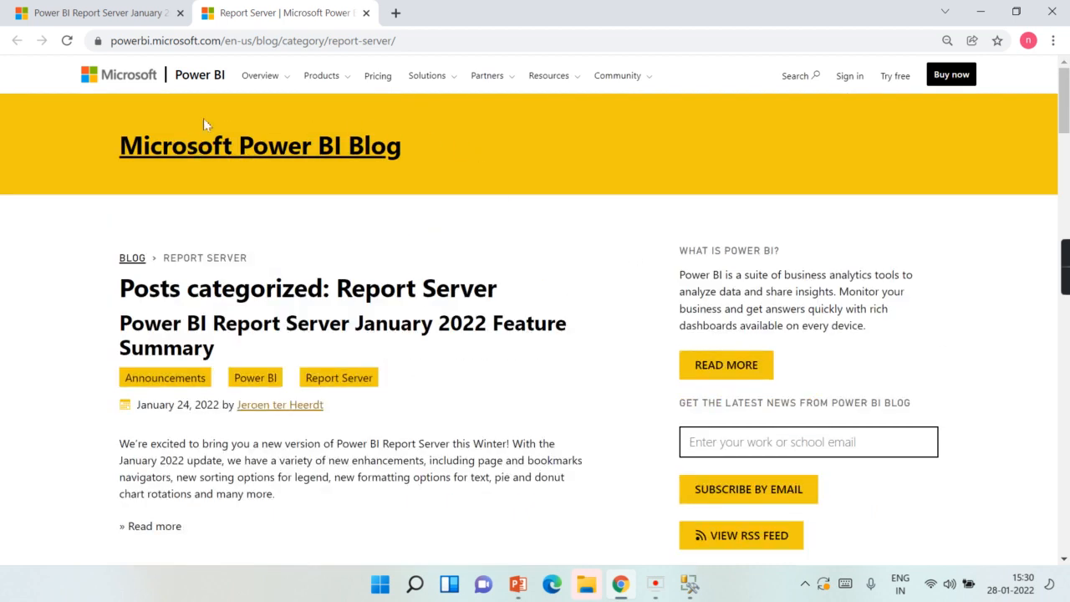
{"action": "scroll", "scroll_direction": "down", "scroll_amount": 3}
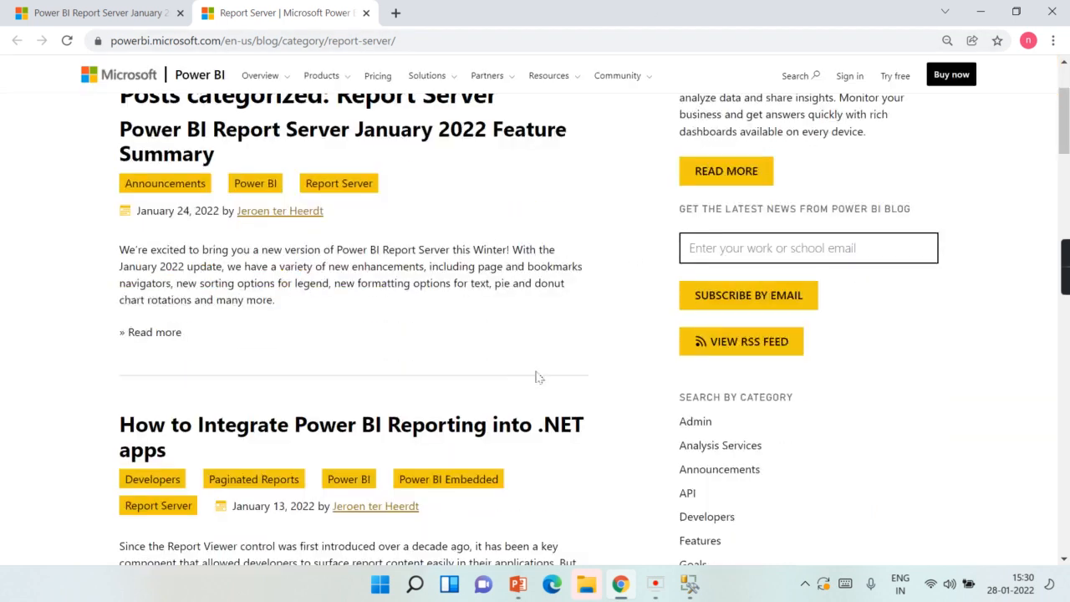
{"action": "scroll", "scroll_direction": "up", "scroll_amount": 3}
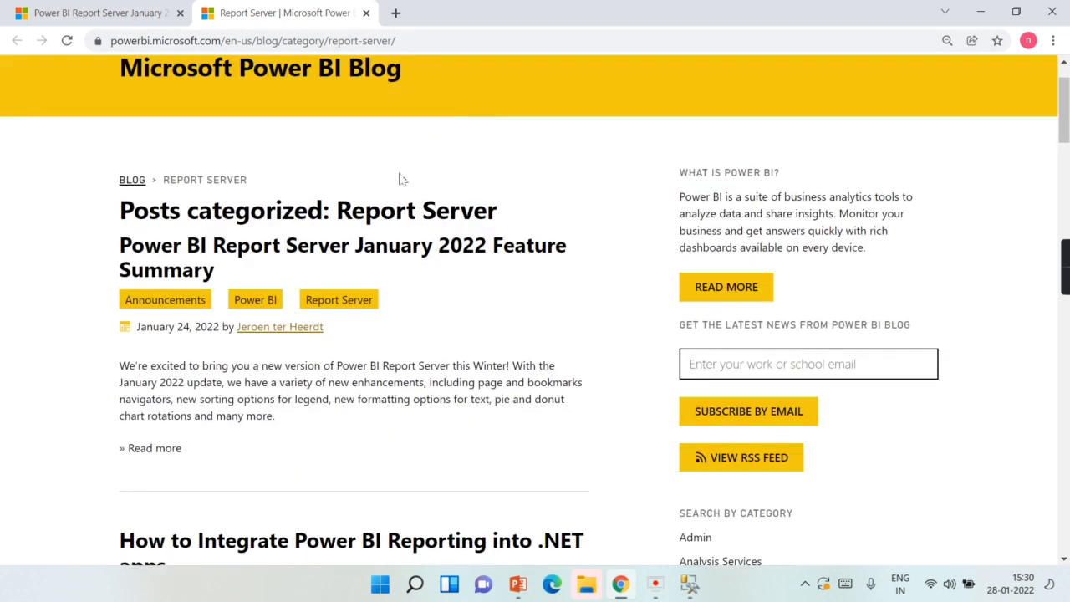
{"action": "scroll", "scroll_direction": "down", "scroll_amount": 3}
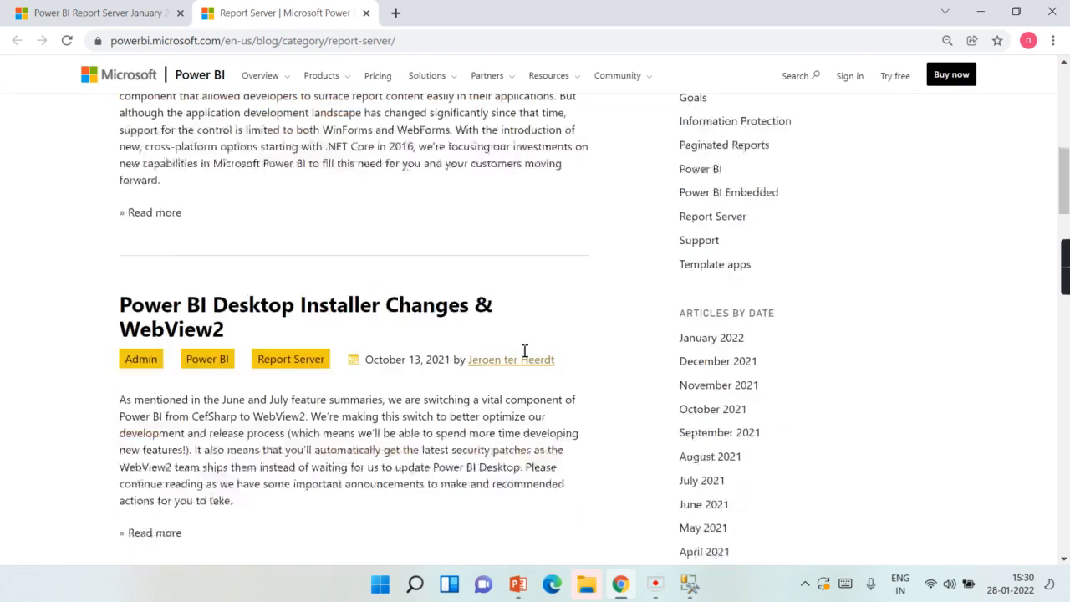
{"action": "scroll", "scroll_direction": "down", "scroll_amount": 3}
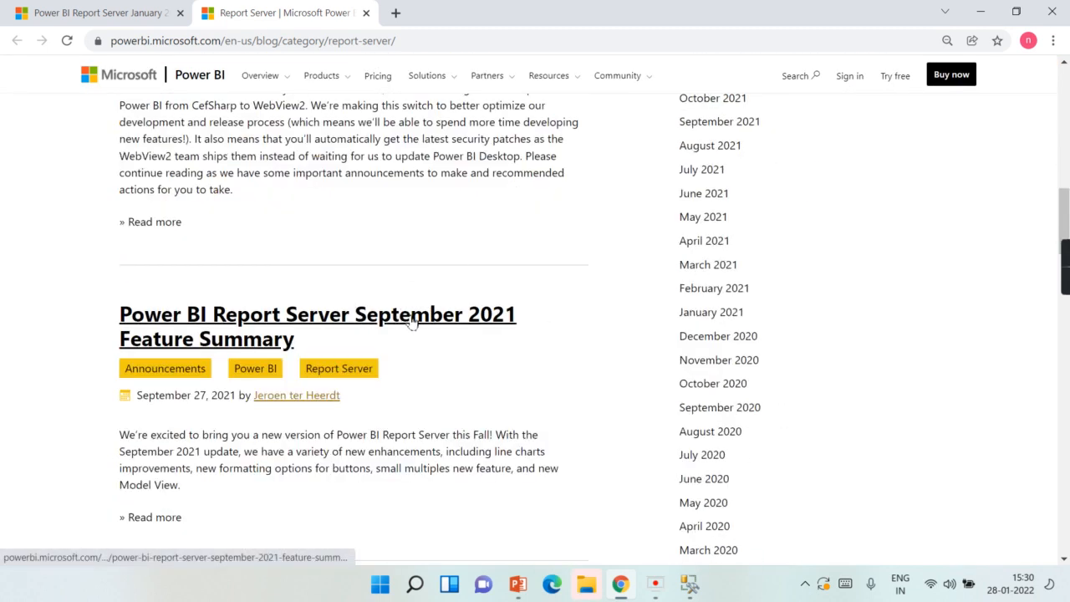
{"action": "mouse_move", "coordinate": [464, 314]}
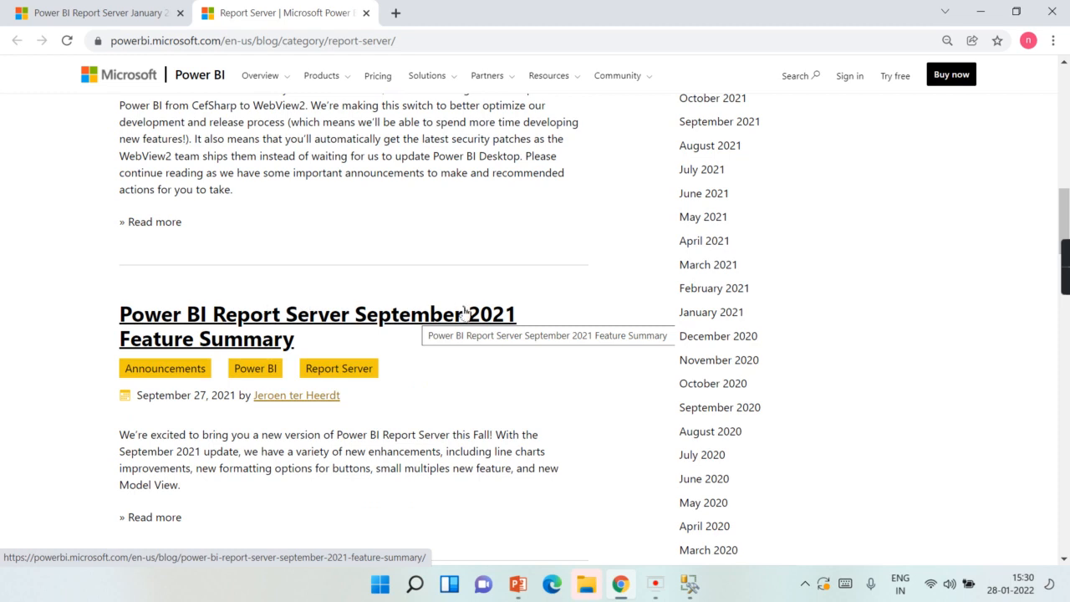
{"action": "scroll", "scroll_direction": "down", "scroll_amount": 3}
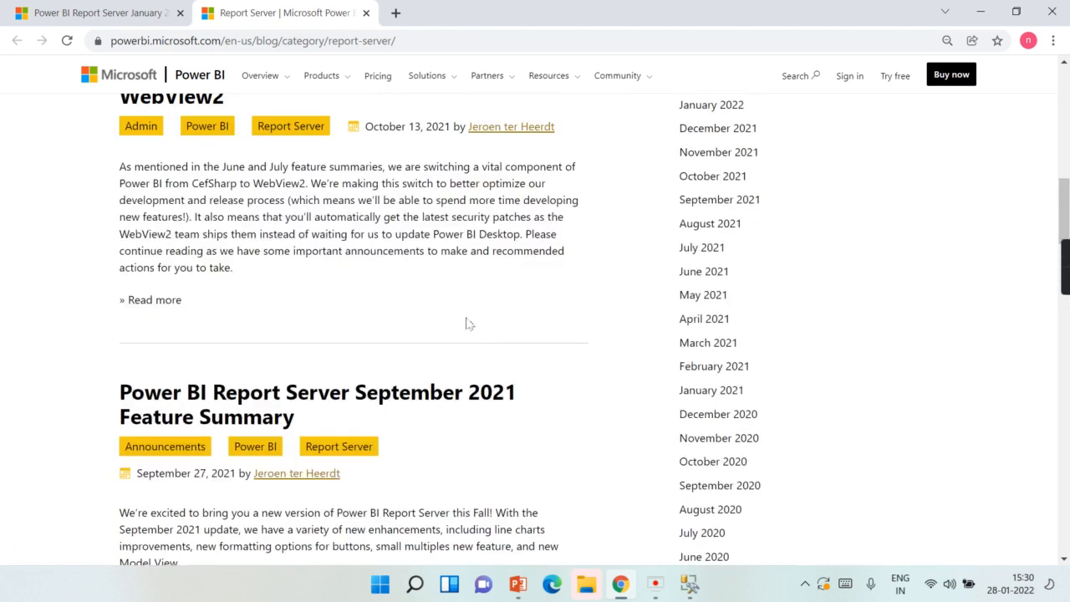
{"action": "scroll", "scroll_direction": "up", "scroll_amount": 3}
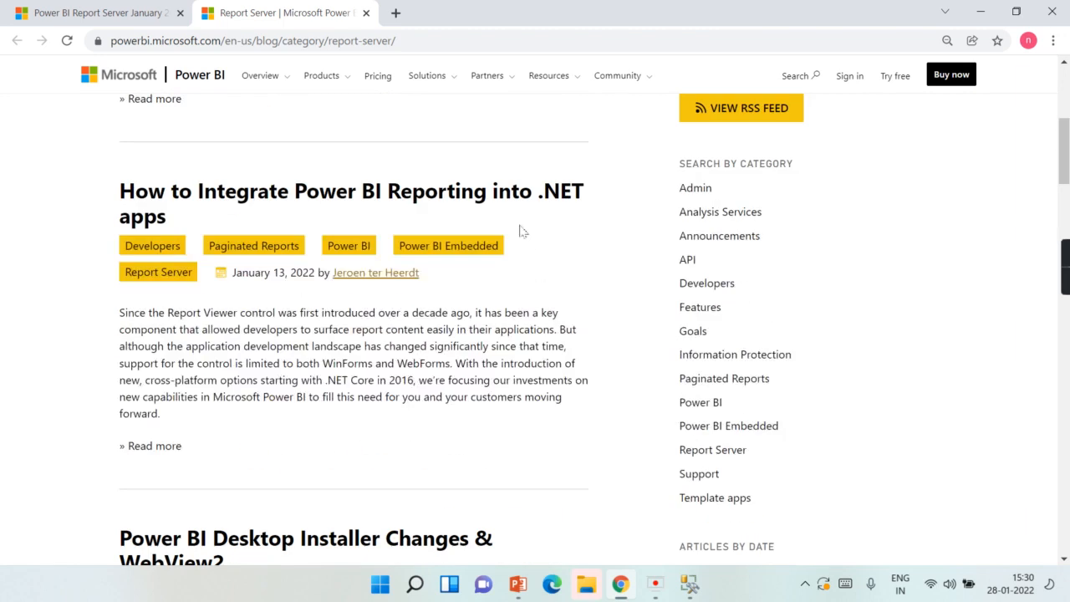
{"action": "scroll", "scroll_direction": "up", "scroll_amount": 3}
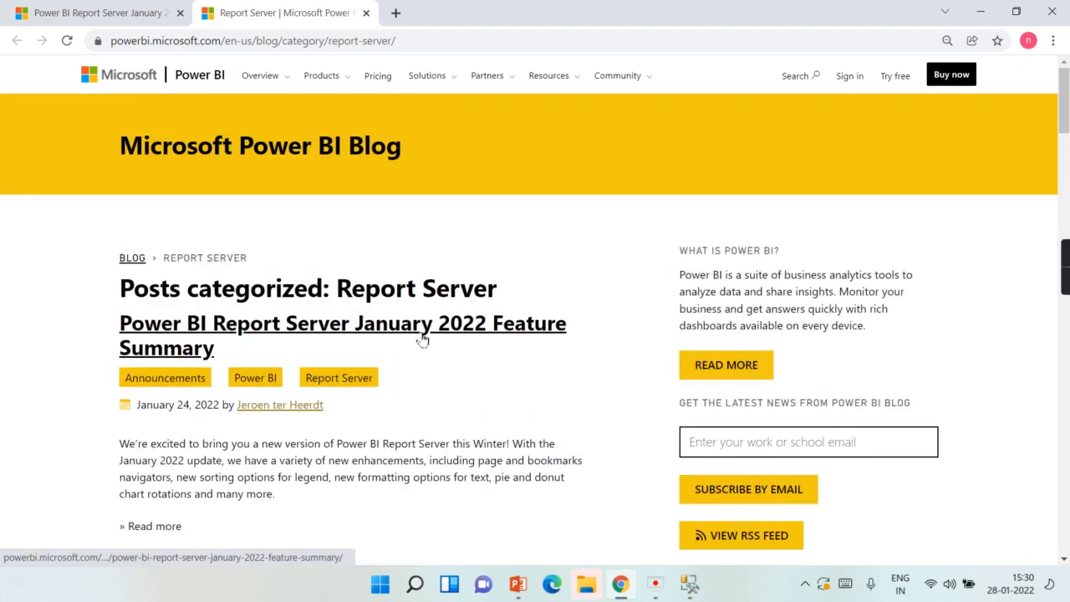
{"action": "mouse_move", "coordinate": [502, 371]}
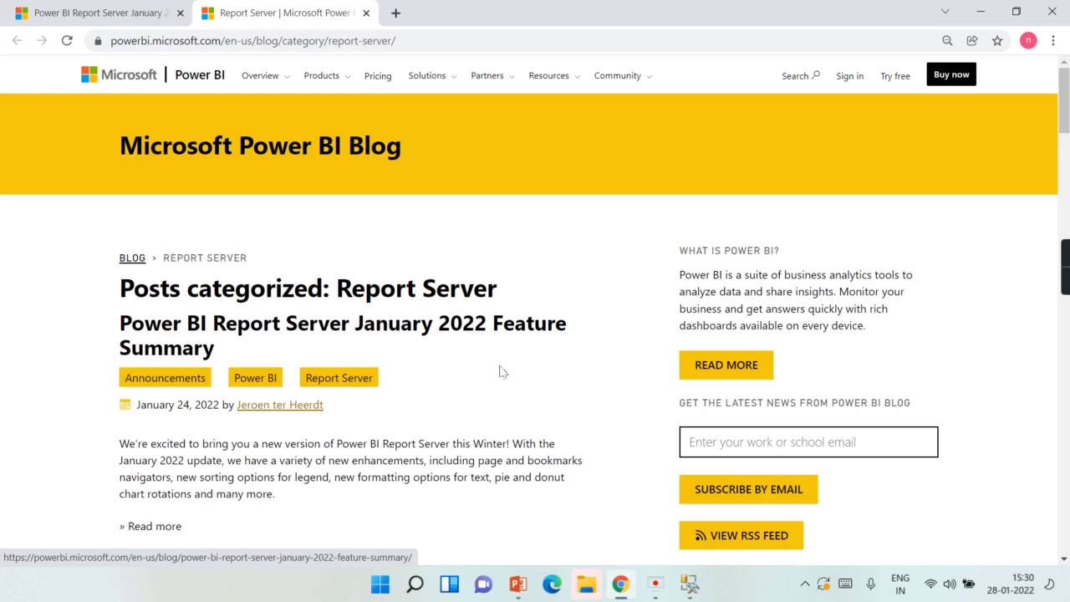
{"action": "scroll", "scroll_direction": "down", "scroll_amount": 3}
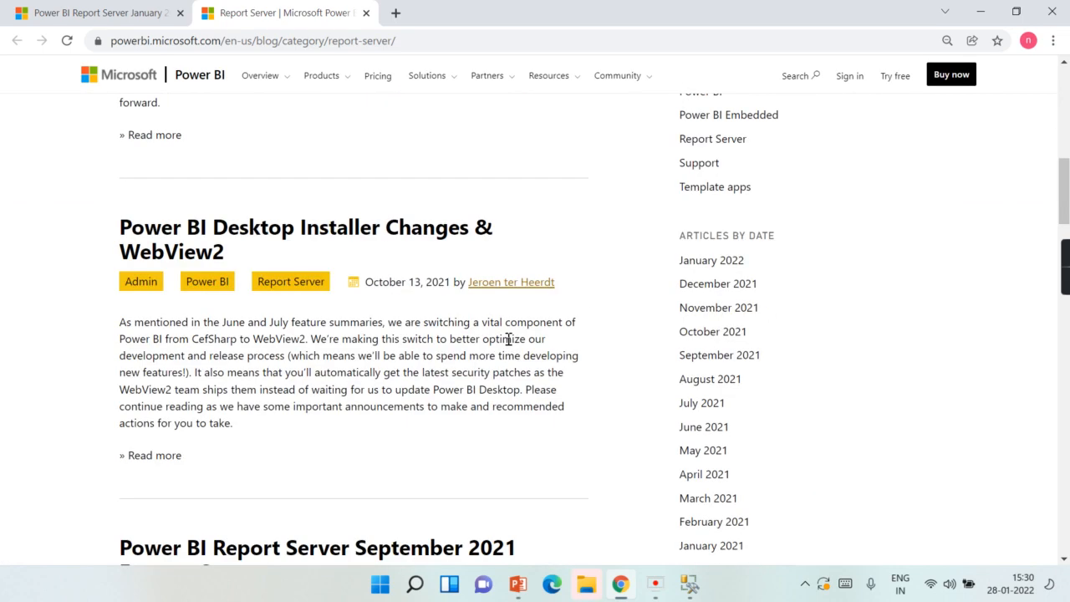
{"action": "scroll", "scroll_direction": "up", "scroll_amount": 3}
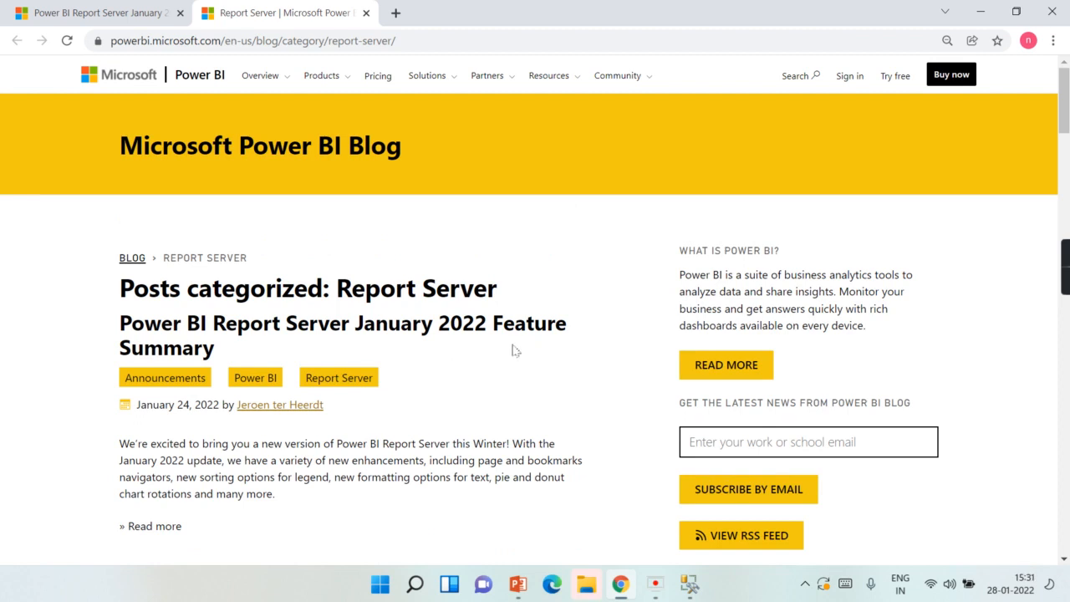
{"action": "mouse_move", "coordinate": [506, 385]}
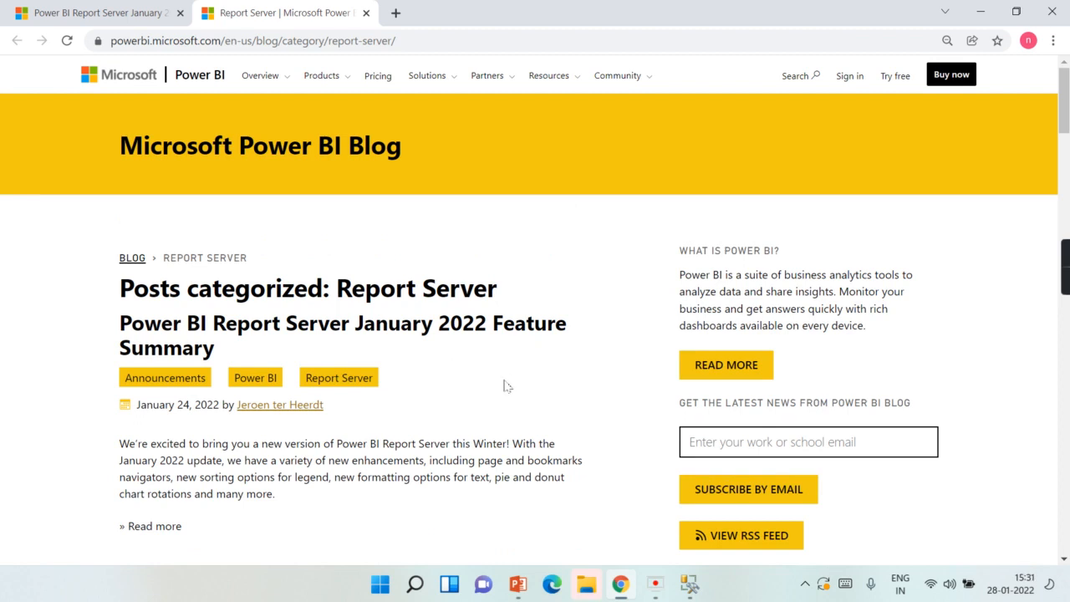
{"action": "mouse_move", "coordinate": [495, 388]}
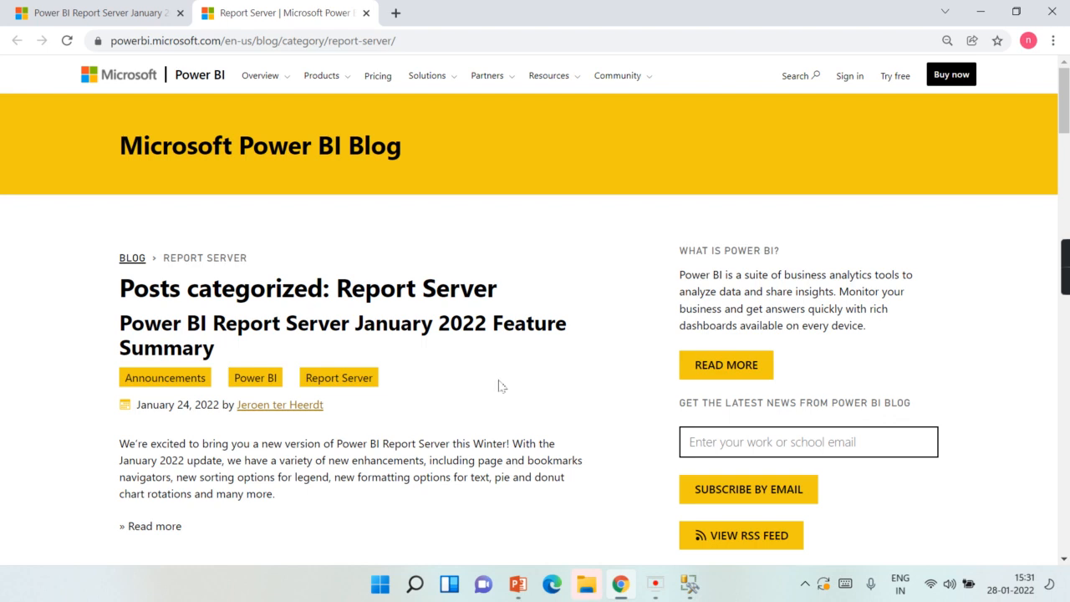
{"action": "mouse_move", "coordinate": [514, 384]}
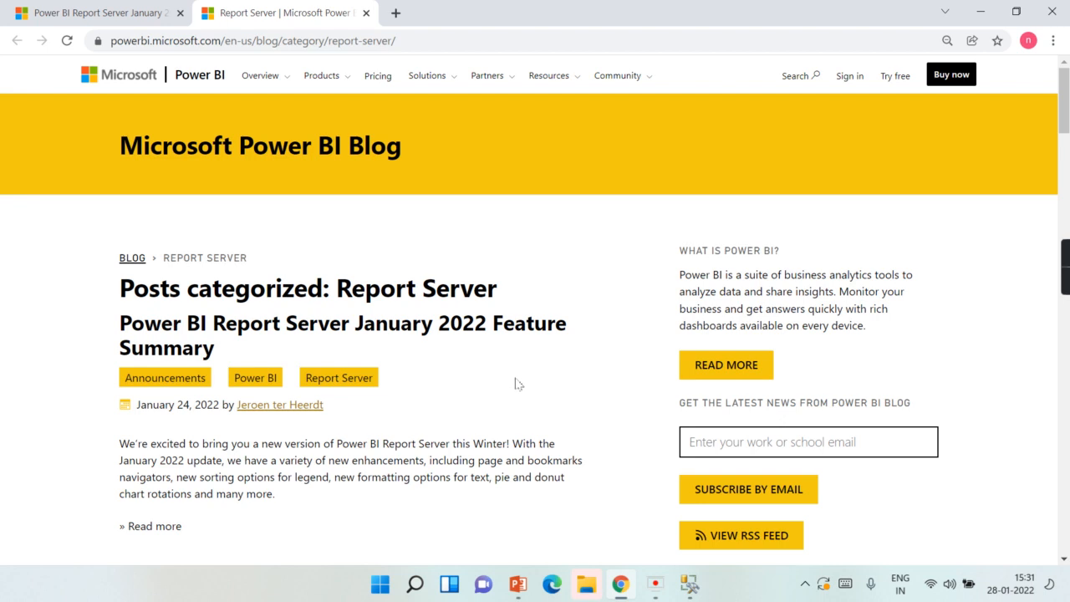
{"action": "mouse_move", "coordinate": [4, 276]}
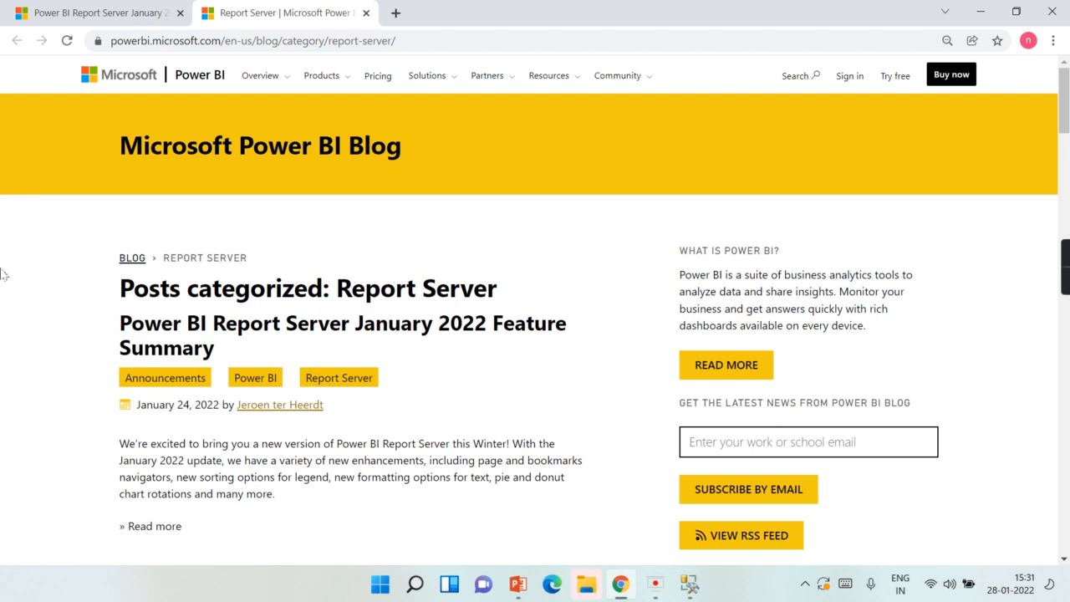
{"action": "mouse_move", "coordinate": [1025, 485]}
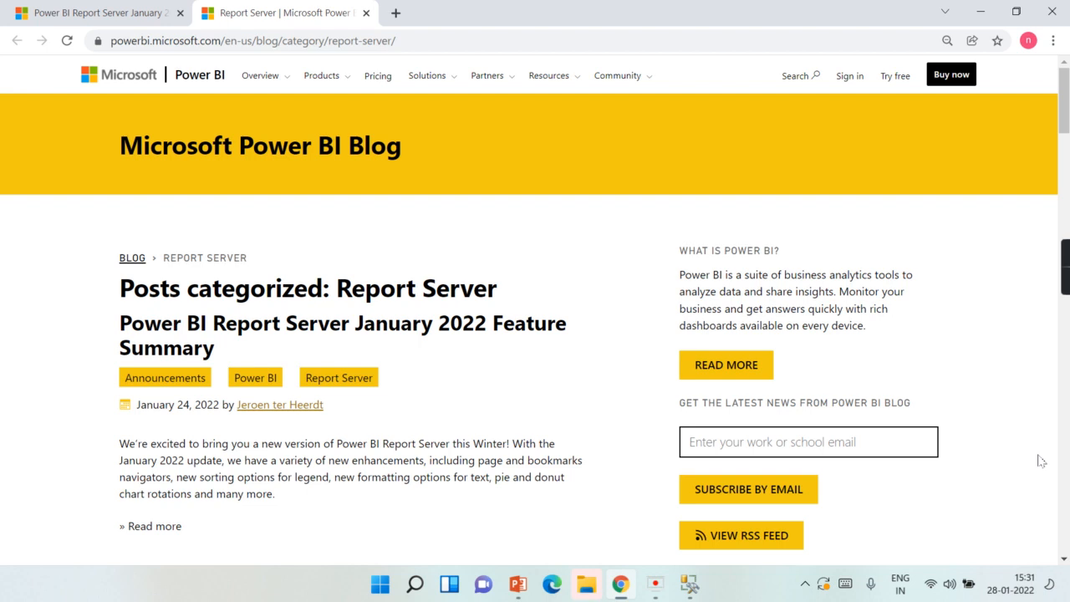
{"action": "mouse_move", "coordinate": [1044, 456]}
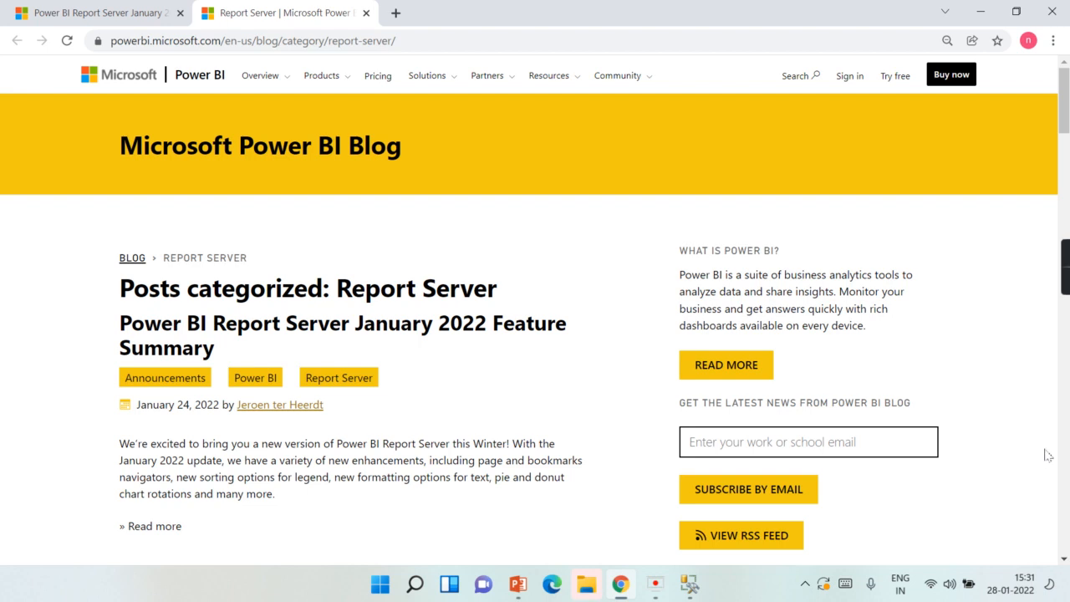